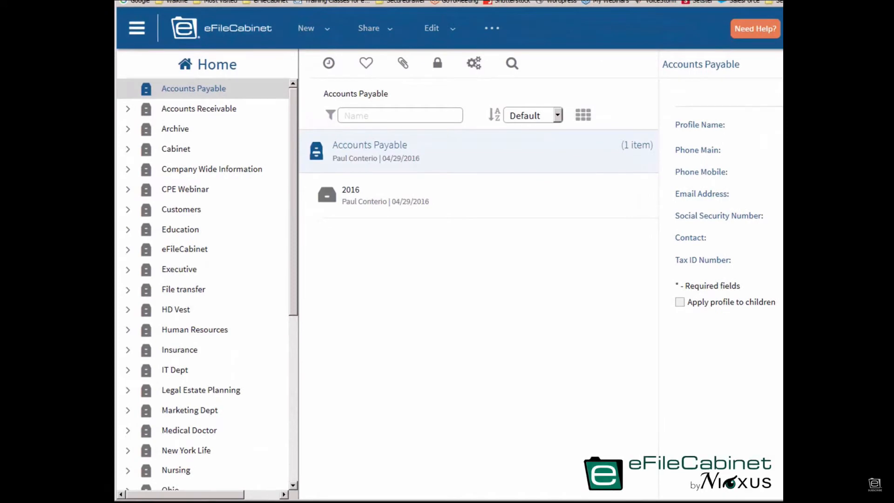
{"action": "mouse_move", "coordinate": [191, 280]}
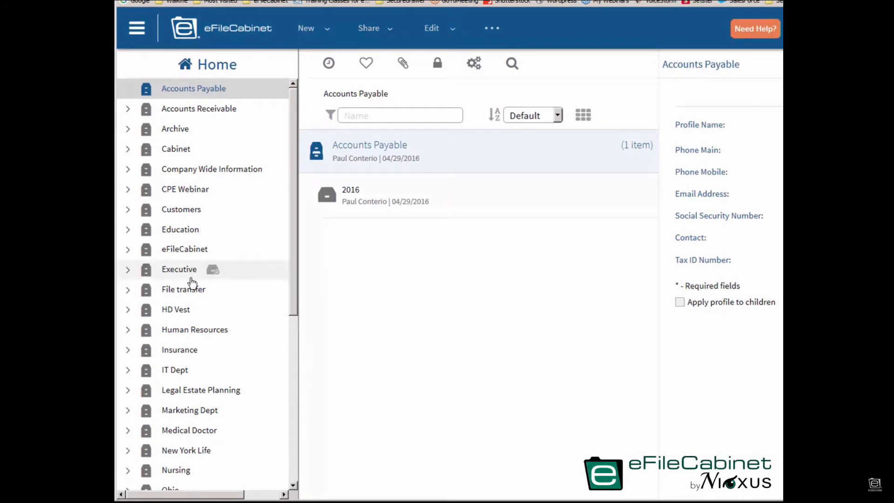
{"action": "scroll", "scroll_direction": "down", "scroll_amount": 3}
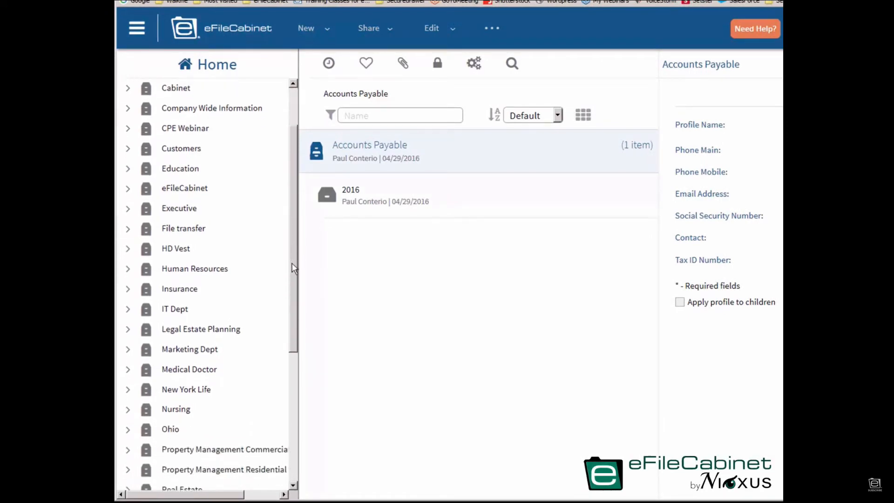
{"action": "scroll", "scroll_direction": "down", "scroll_amount": 3}
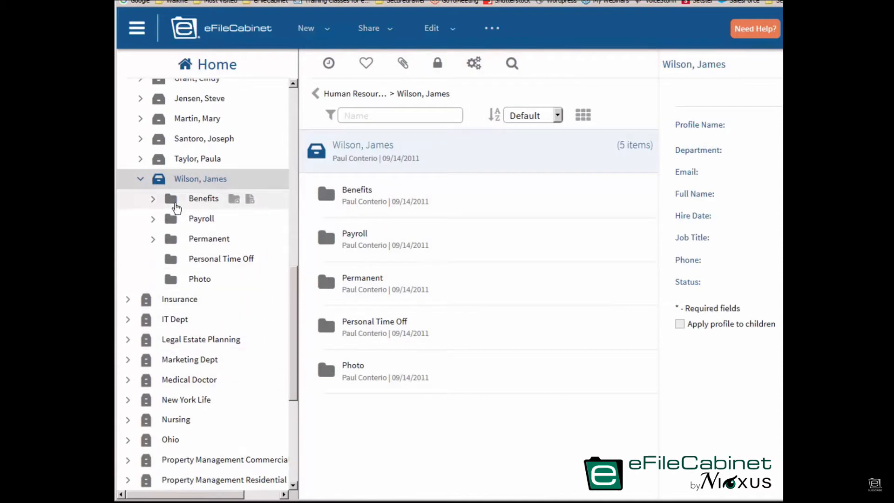
{"action": "mouse_move", "coordinate": [168, 259]}
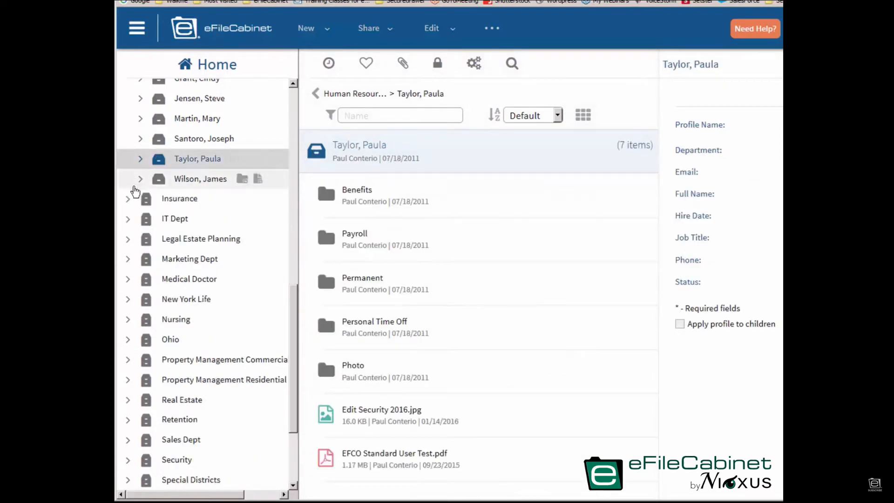
{"action": "left_click", "coordinate": [140, 179]}
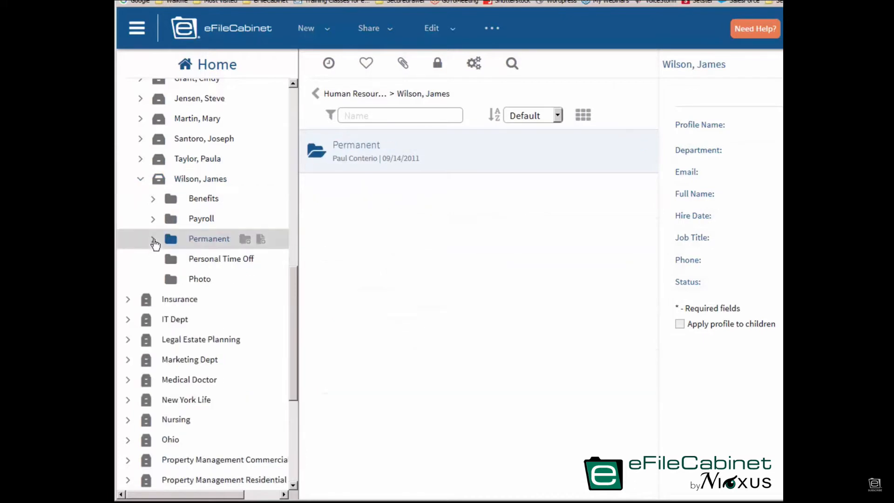
{"action": "left_click", "coordinate": [199, 279]}
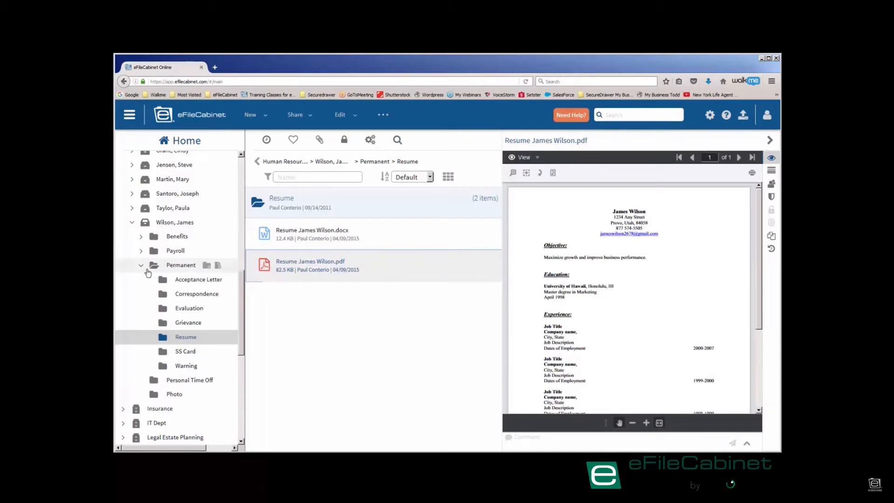
{"action": "left_click", "coordinate": [142, 265]}
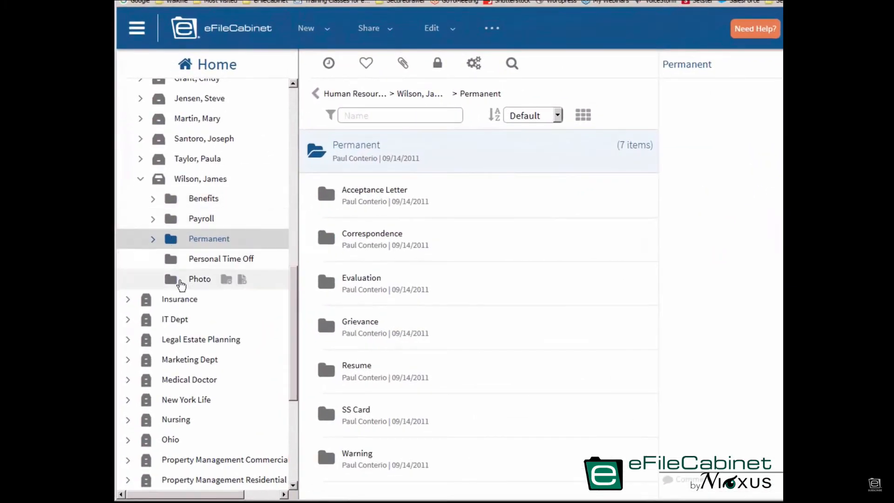
{"action": "mouse_move", "coordinate": [196, 89]}
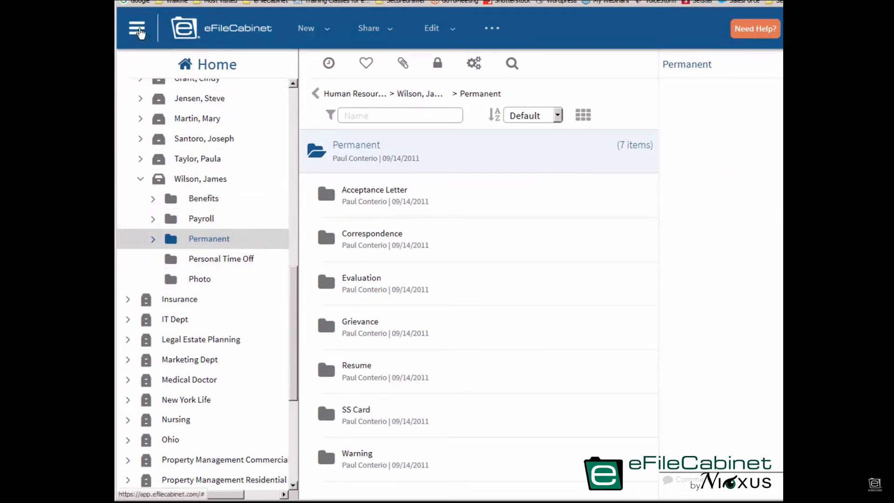
Step: Go to the Admin area's Templates list of cabinet templates
{"action": "left_click", "coordinate": [136, 28]}
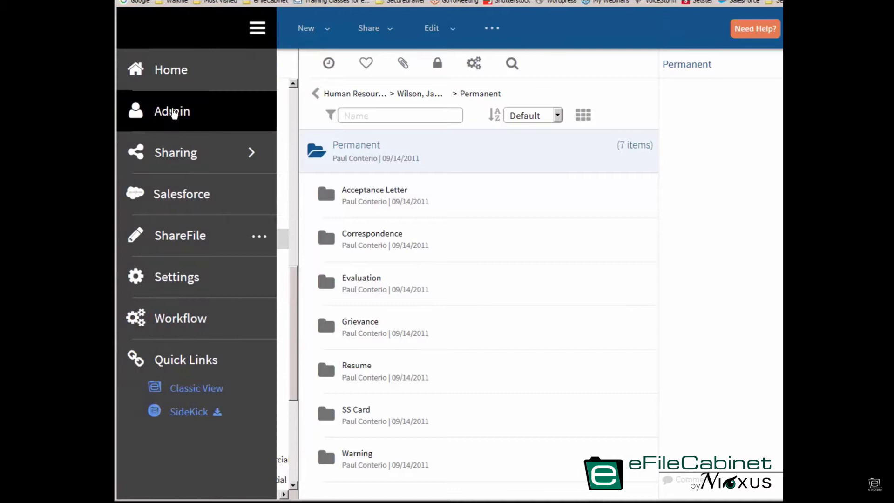
{"action": "left_click", "coordinate": [171, 111]}
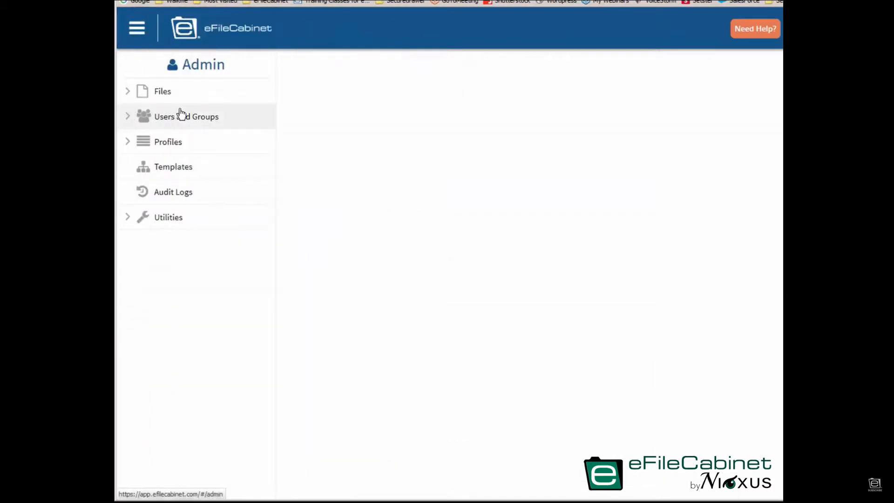
{"action": "left_click", "coordinate": [173, 166]}
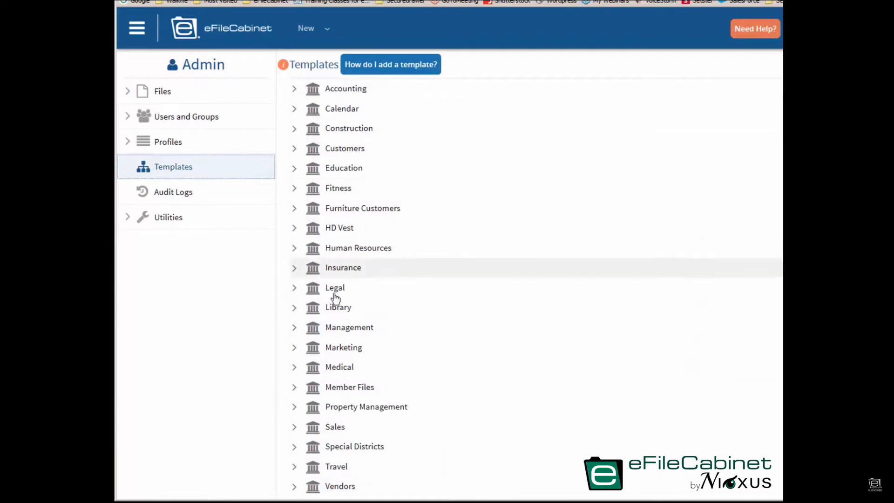
{"action": "mouse_move", "coordinate": [385, 353]}
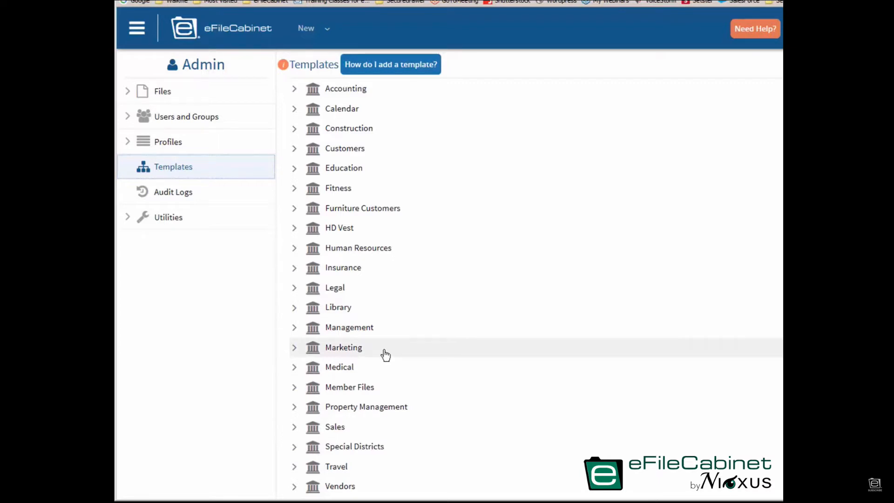
{"action": "mouse_move", "coordinate": [296, 251]}
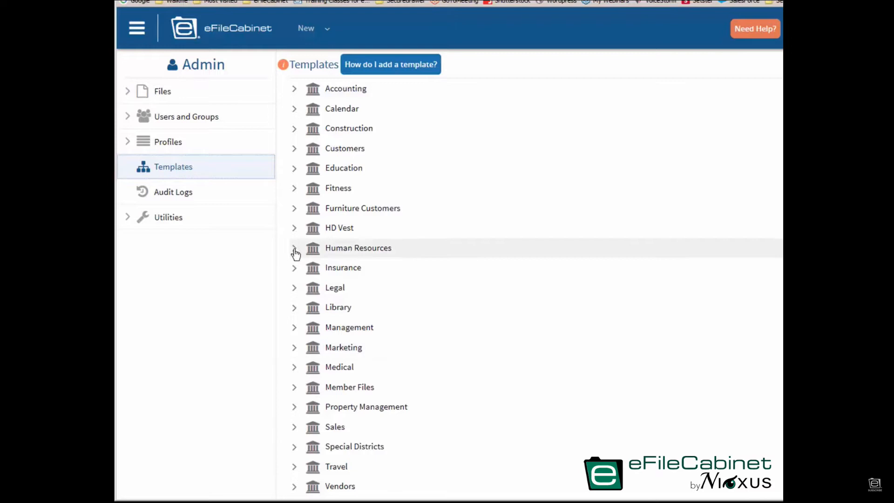
Step: Expand Human Resources > Employees > Permanent in the templates tree, then collapse Permanent
{"action": "left_click", "coordinate": [294, 248]}
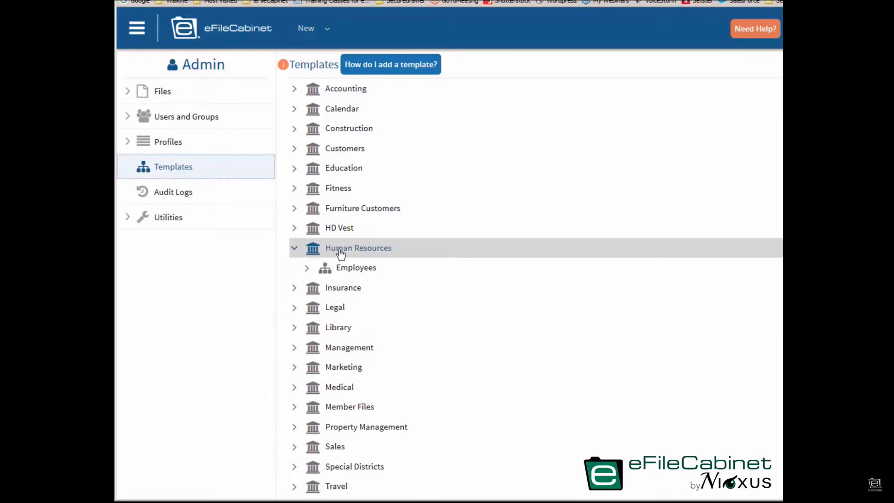
{"action": "mouse_move", "coordinate": [308, 274]}
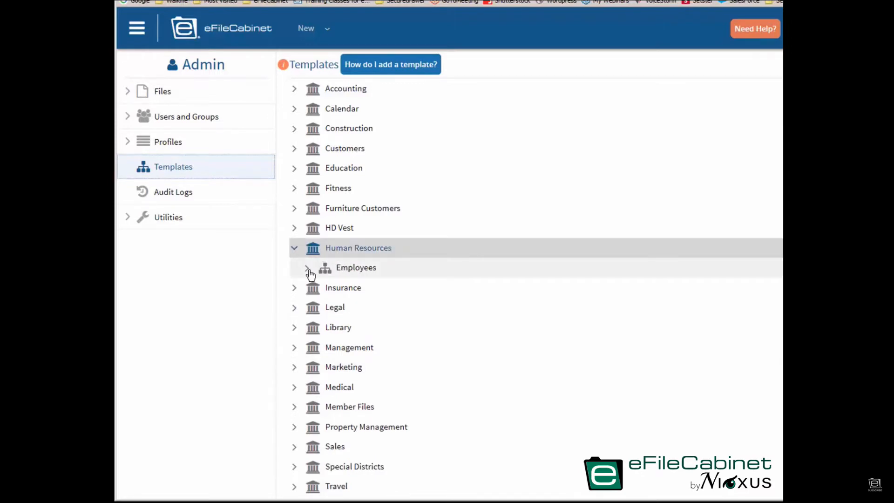
{"action": "left_click", "coordinate": [307, 268]}
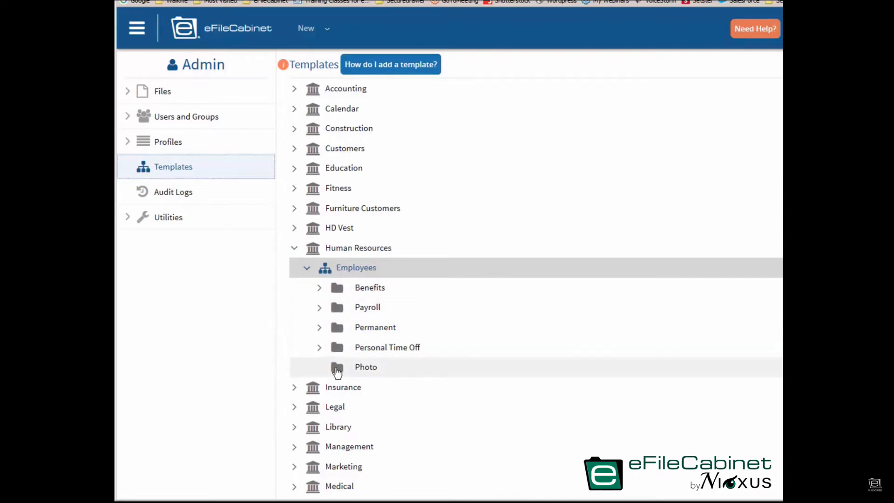
{"action": "mouse_move", "coordinate": [320, 349]}
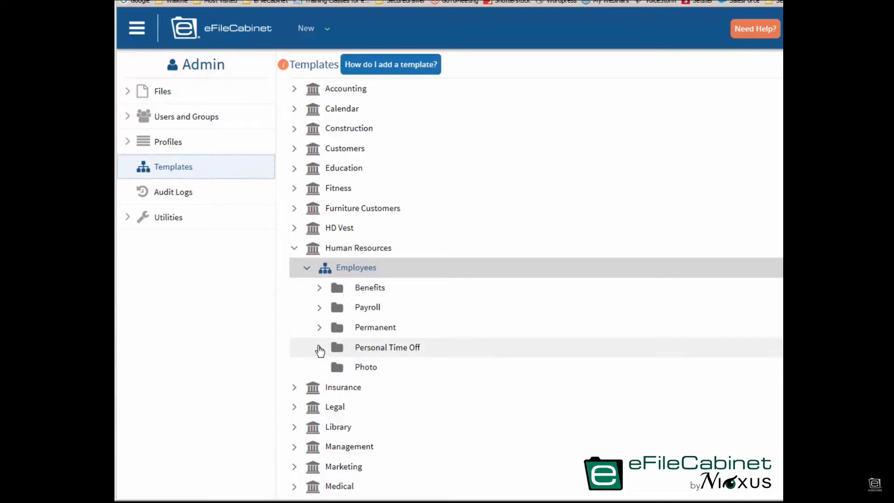
{"action": "mouse_move", "coordinate": [321, 327]}
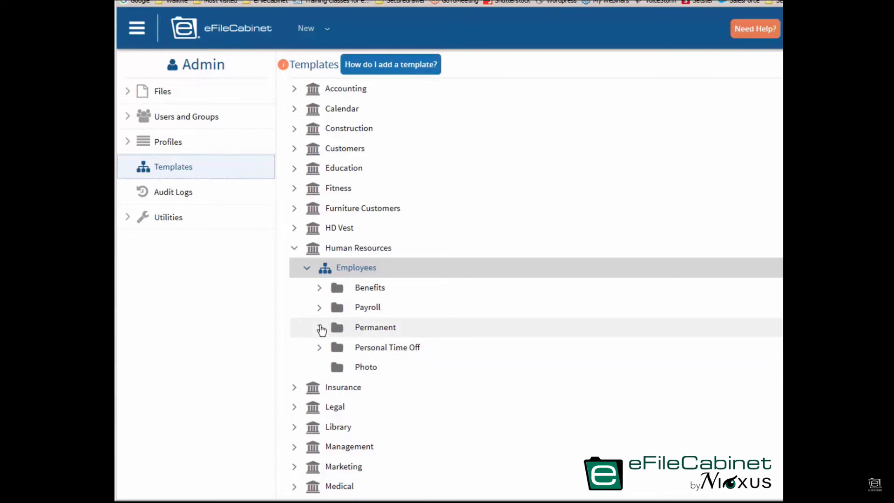
{"action": "left_click", "coordinate": [320, 329]}
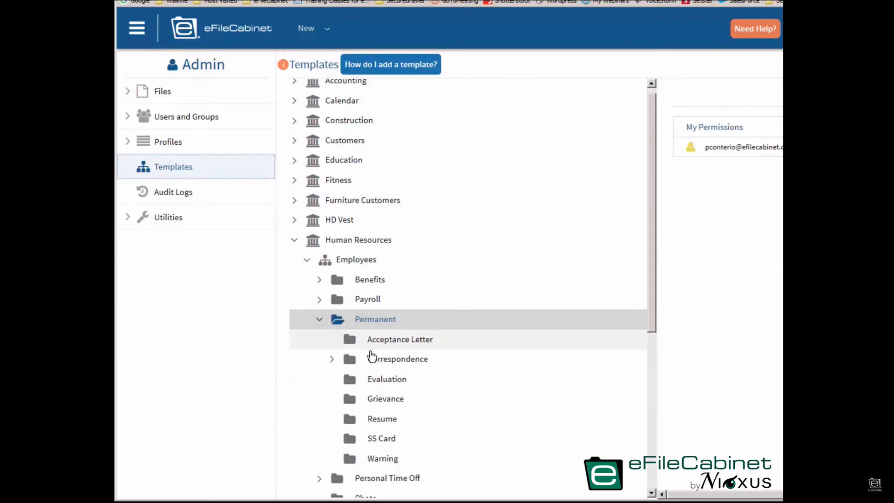
{"action": "scroll", "scroll_direction": "down", "scroll_amount": 3}
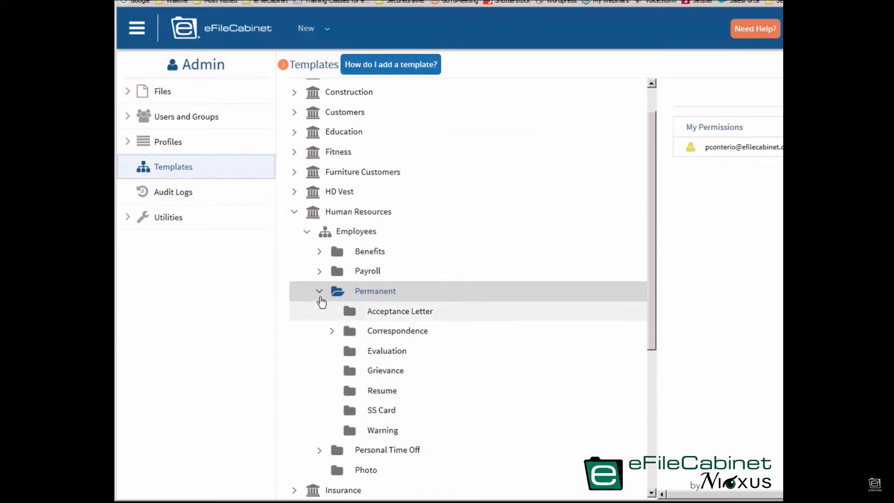
{"action": "left_click", "coordinate": [320, 290]}
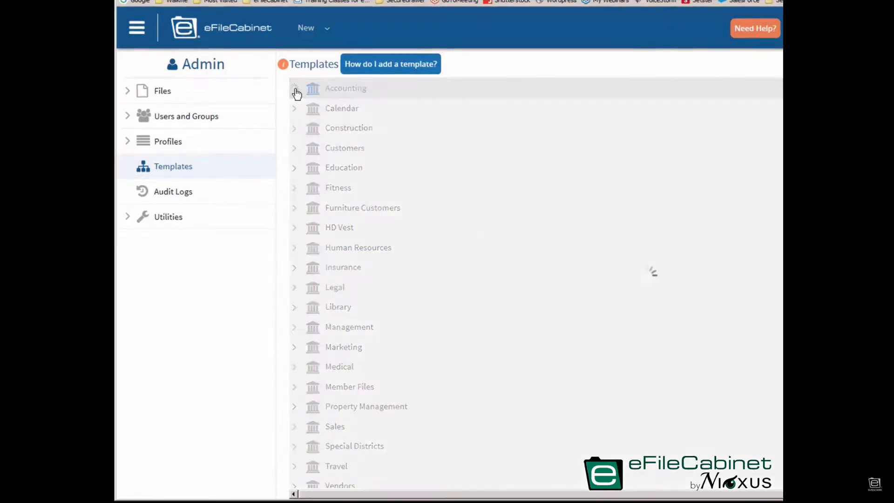
Step: Explore Accounting > Individuals > Tax Clients > 2016 > IRS Correspondence, then collapse the Accounting library
{"action": "left_click", "coordinate": [296, 91]}
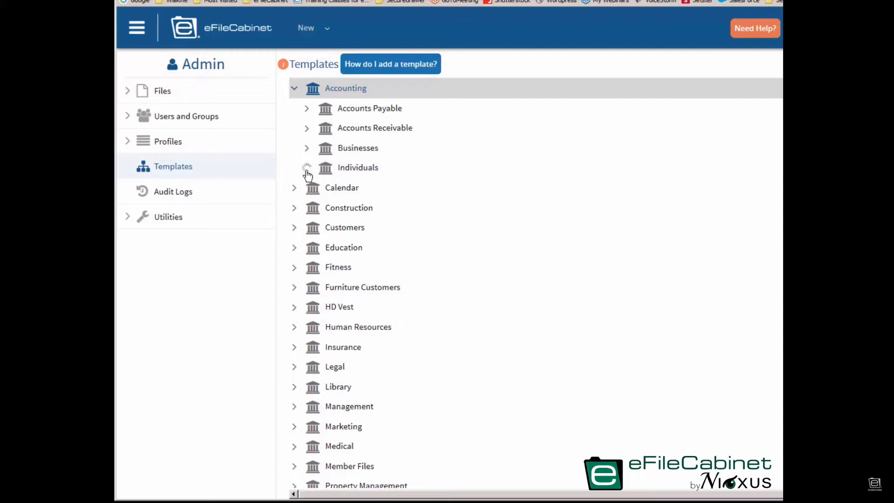
{"action": "left_click", "coordinate": [306, 168]}
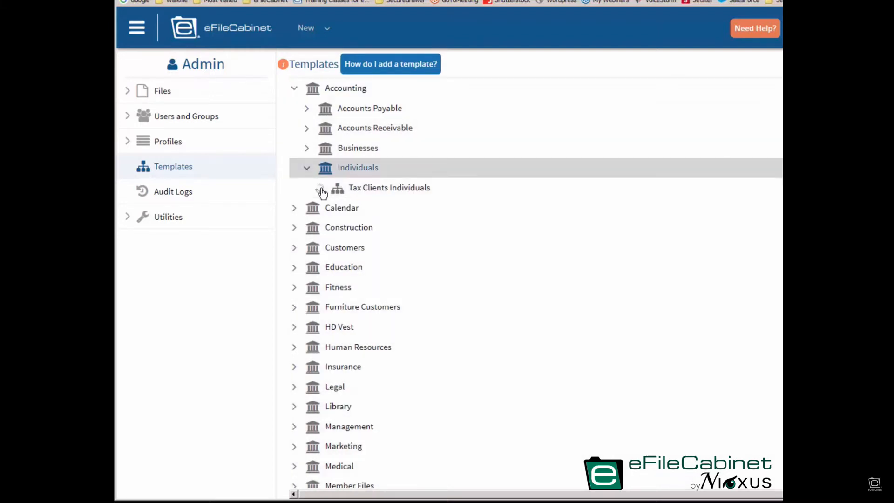
{"action": "left_click", "coordinate": [320, 188]}
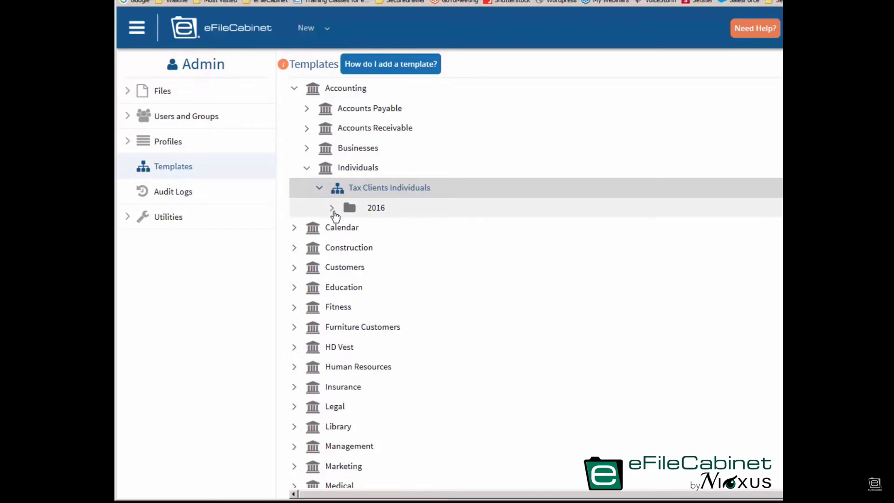
{"action": "left_click", "coordinate": [330, 207]}
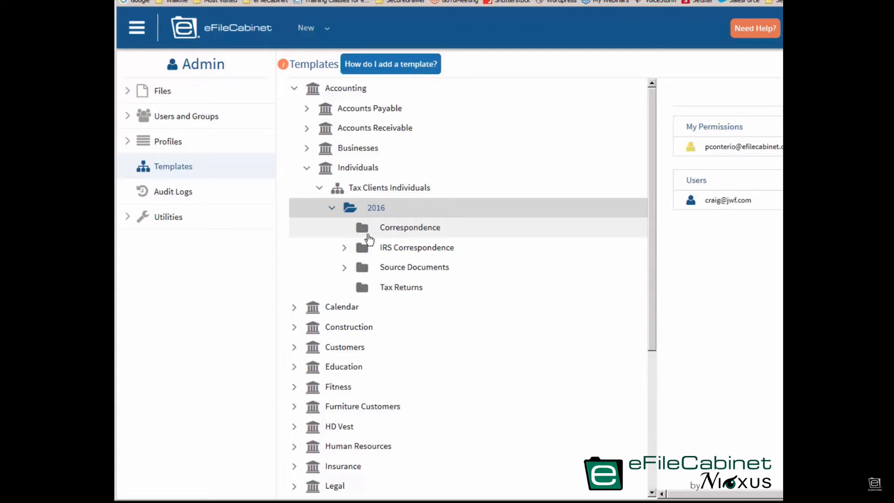
{"action": "mouse_move", "coordinate": [326, 249]}
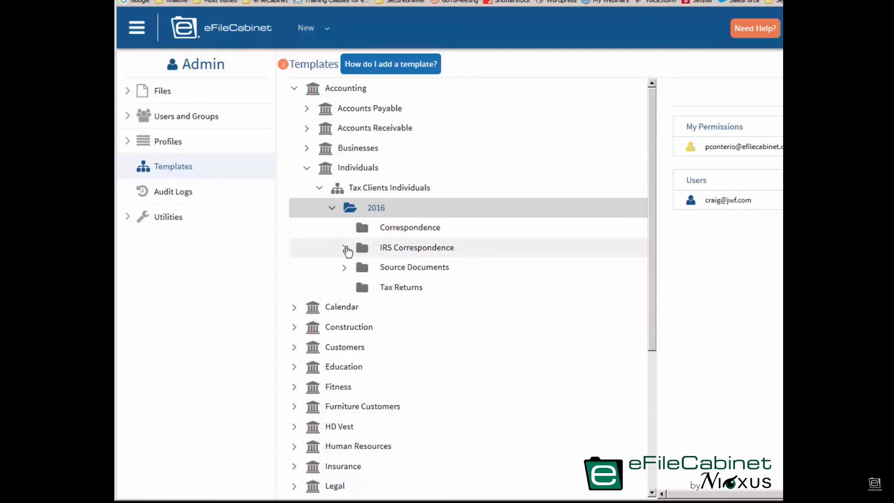
{"action": "left_click", "coordinate": [346, 249]}
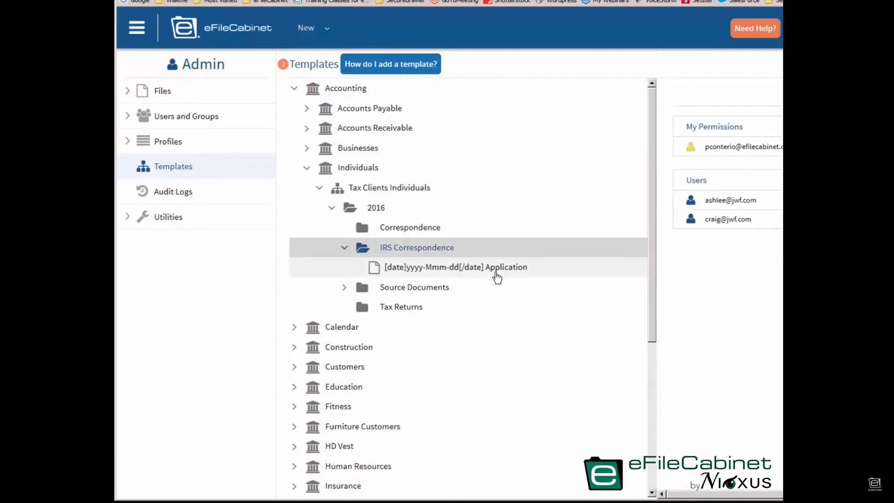
{"action": "left_click", "coordinate": [344, 287]}
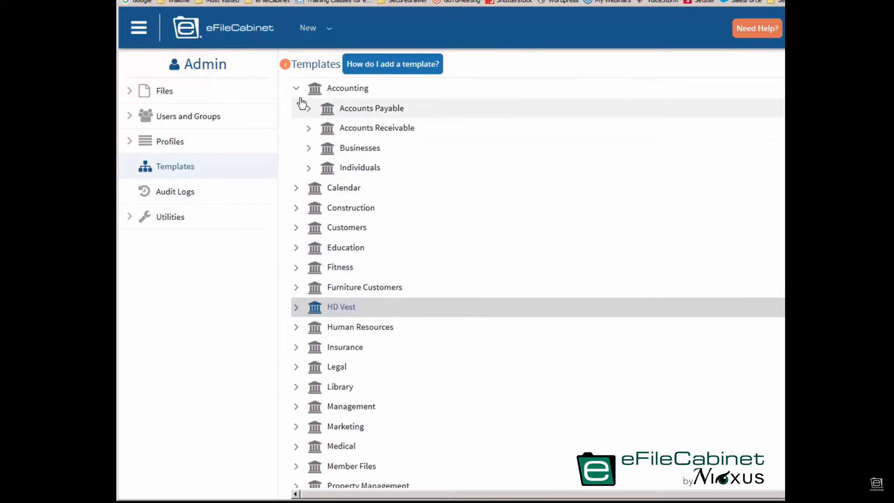
{"action": "left_click", "coordinate": [296, 87]}
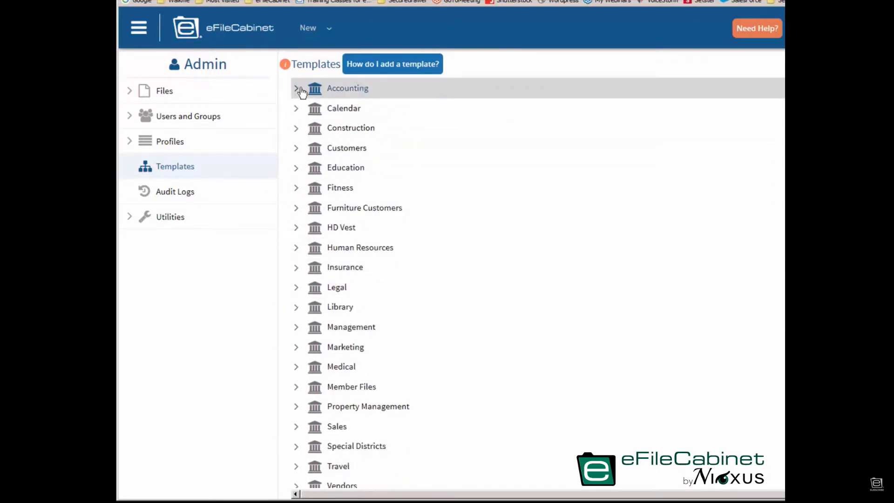
Step: Create a new library named 01 DEMO at the top of the templates list and select it
{"action": "left_click", "coordinate": [328, 28]}
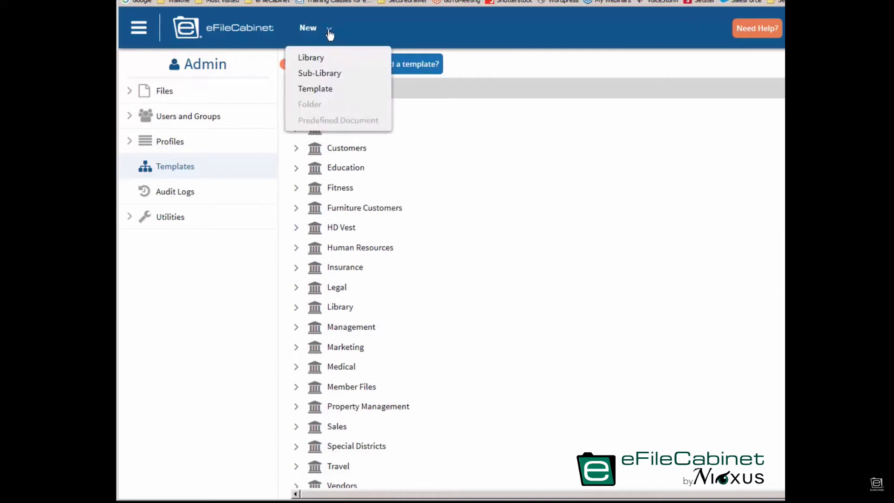
{"action": "left_click", "coordinate": [311, 57]}
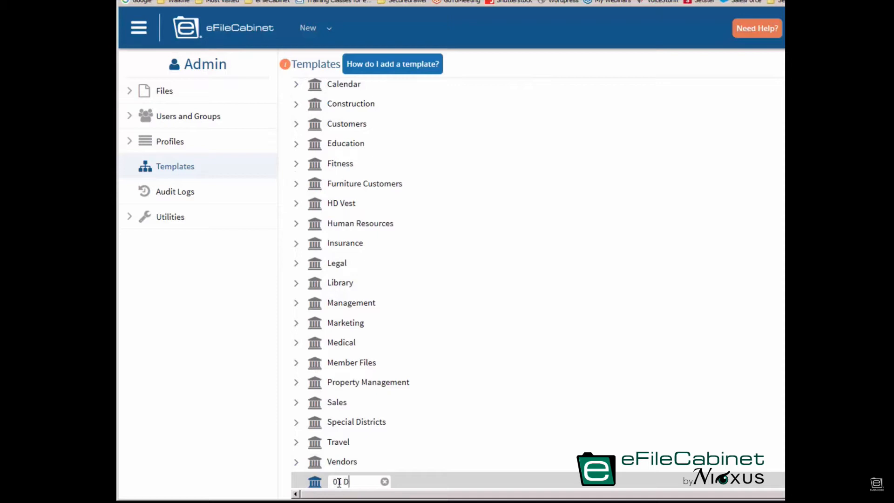
{"action": "key", "text": "Enter"}
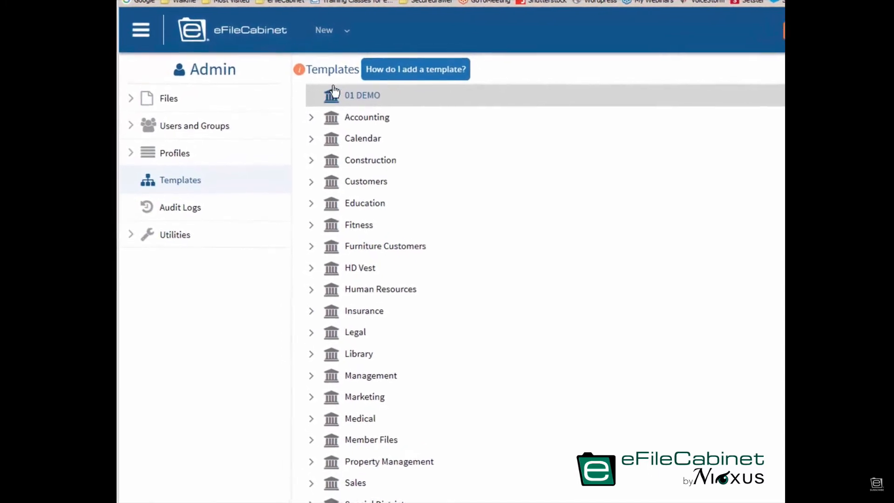
{"action": "left_click", "coordinate": [324, 30]}
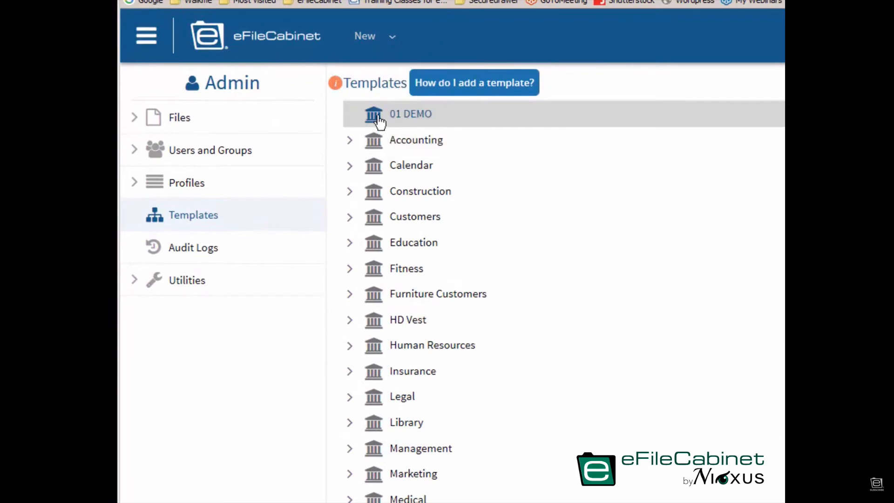
Step: Add a new template named DEMO inside the 01 DEMO library
{"action": "right_click", "coordinate": [410, 113]}
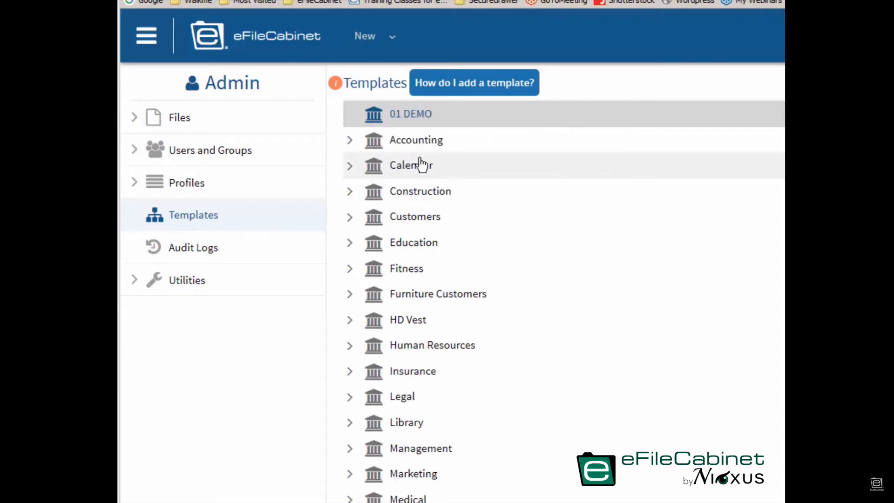
{"action": "left_click", "coordinate": [349, 113]}
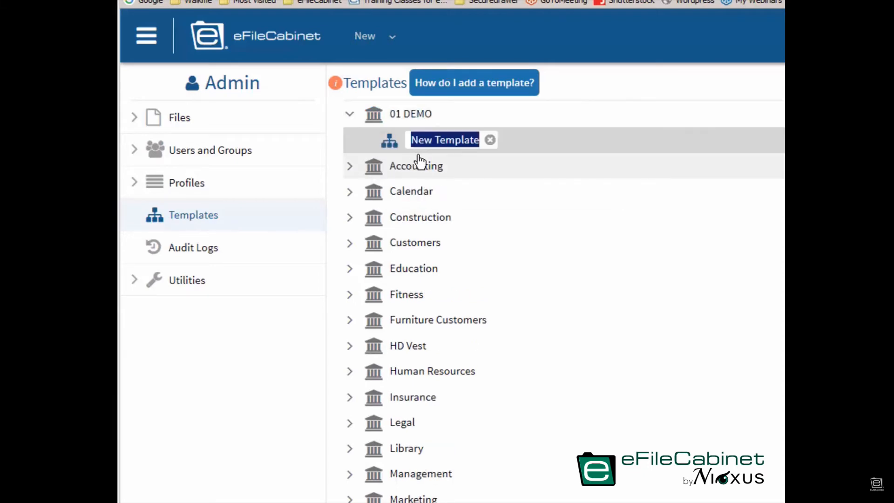
{"action": "type", "text": "DEM"}
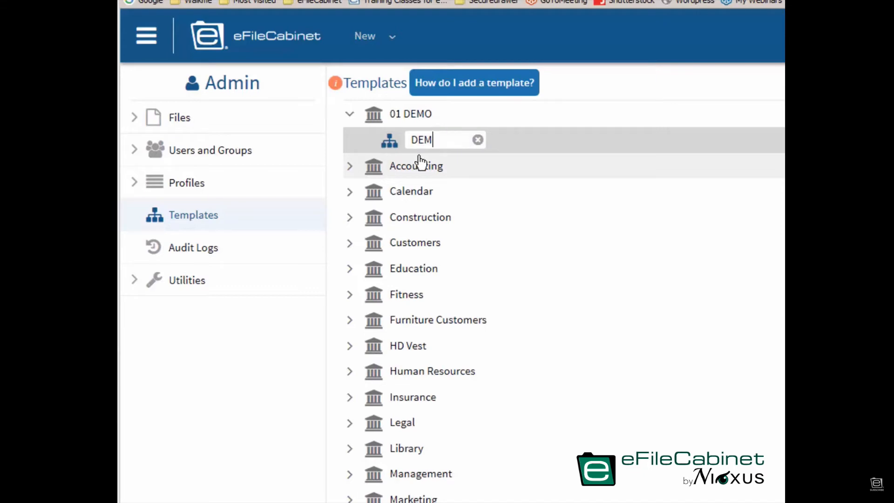
{"action": "type", "text": "O"}
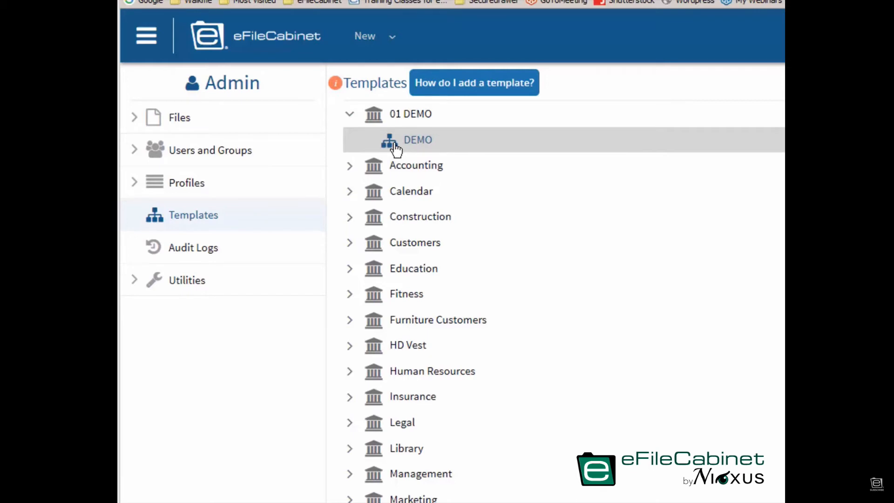
Step: Add folders named Folder 1 and Folder 2 to the DEMO template
{"action": "right_click", "coordinate": [417, 140]}
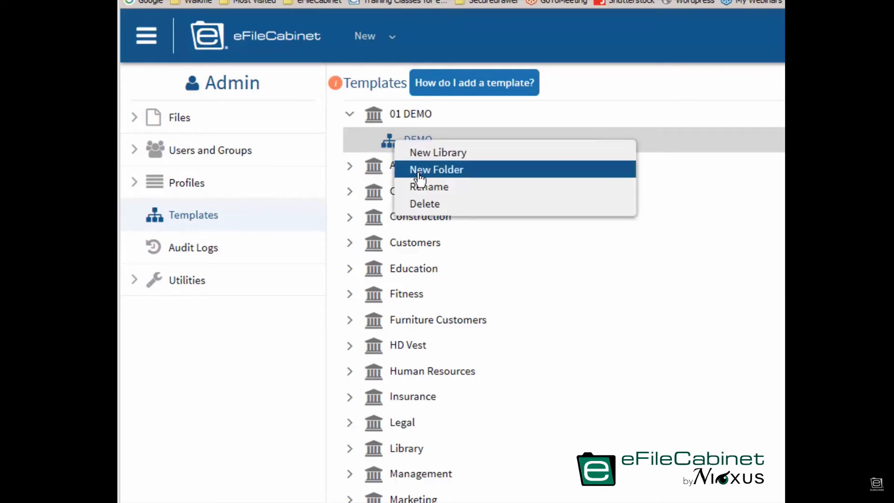
{"action": "left_click", "coordinate": [435, 170]}
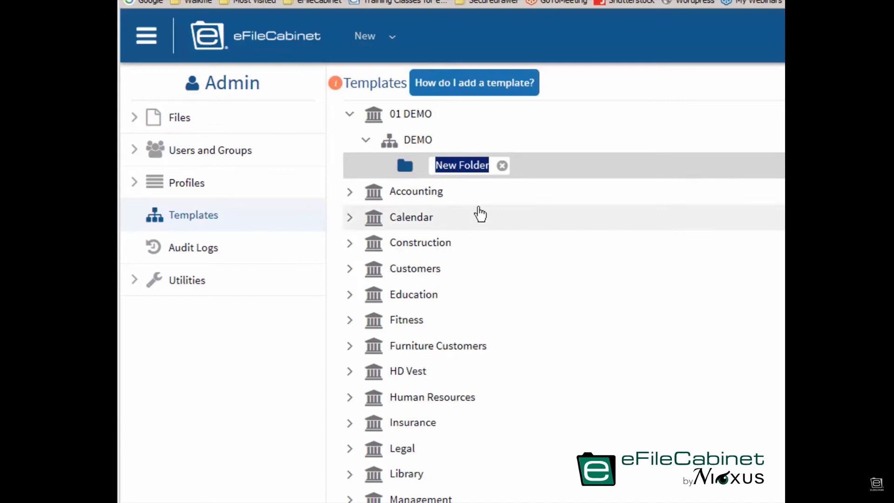
{"action": "type", "text": "F"}
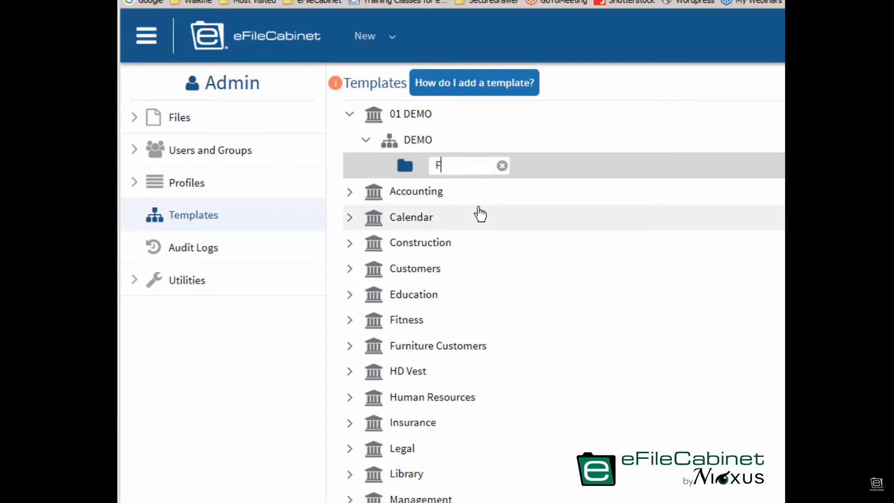
{"action": "type", "text": "older 1"}
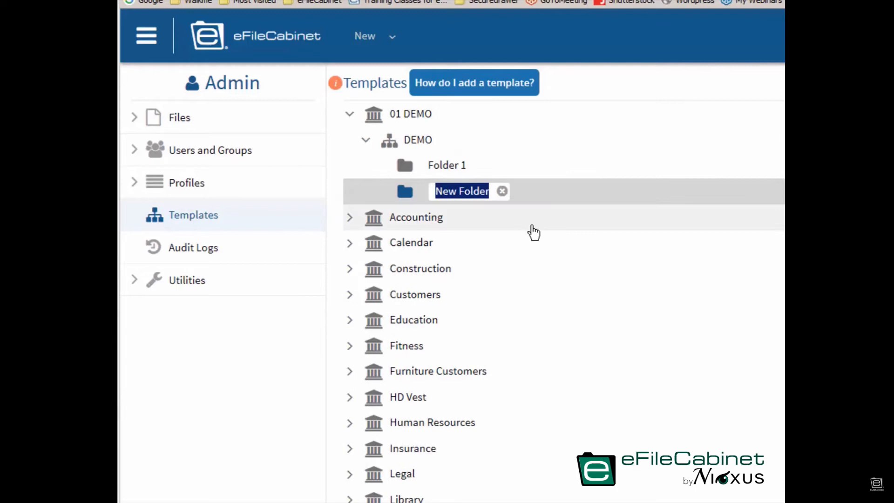
{"action": "type", "text": "Fol"}
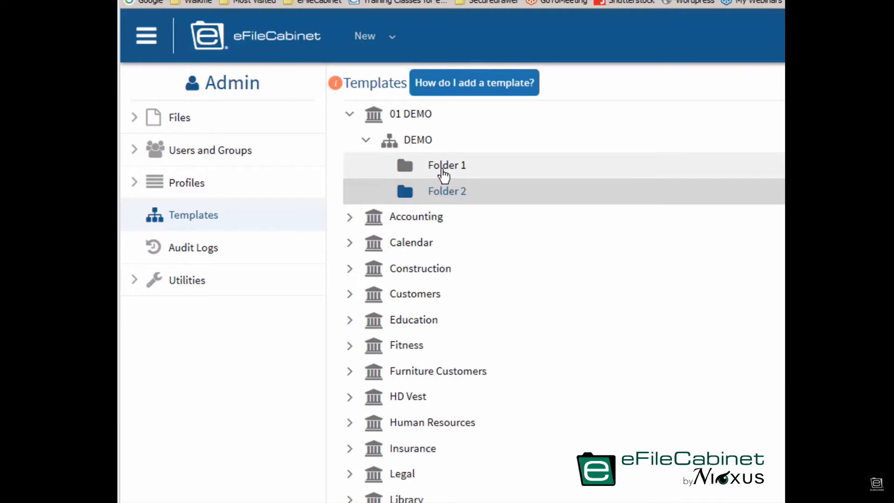
Step: Add a new subfolder inside Folder 1
{"action": "right_click", "coordinate": [446, 166]}
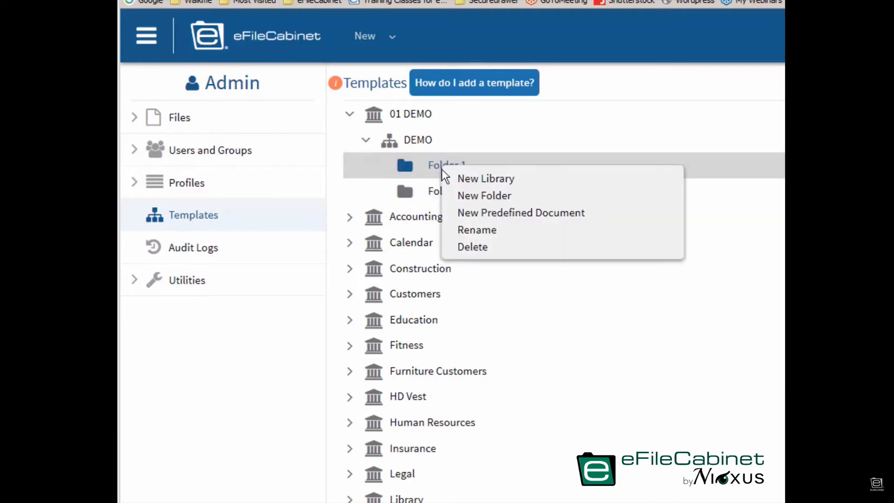
{"action": "mouse_move", "coordinate": [471, 236]}
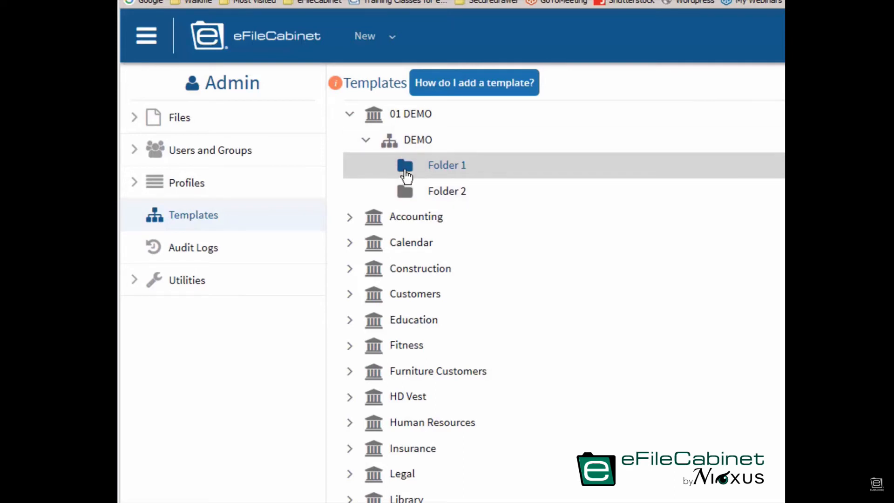
{"action": "right_click", "coordinate": [405, 165]}
{"action": "type", "text": "Sub"}
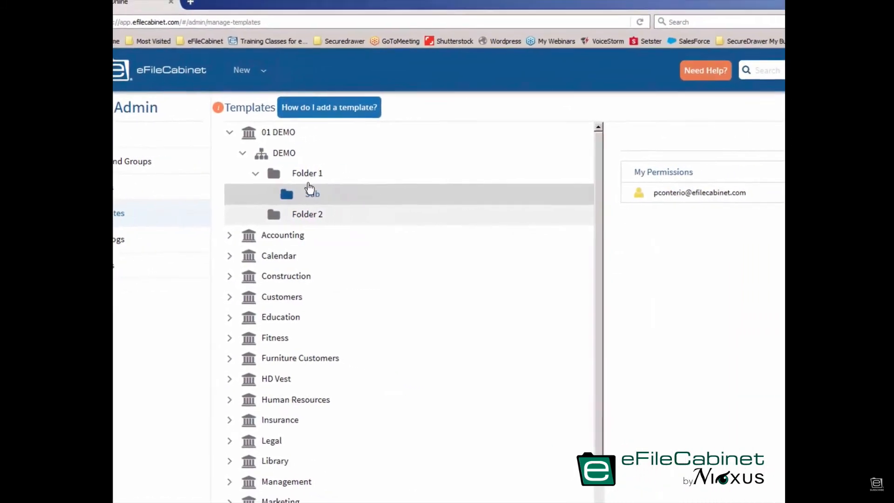
{"action": "left_click", "coordinate": [308, 174]}
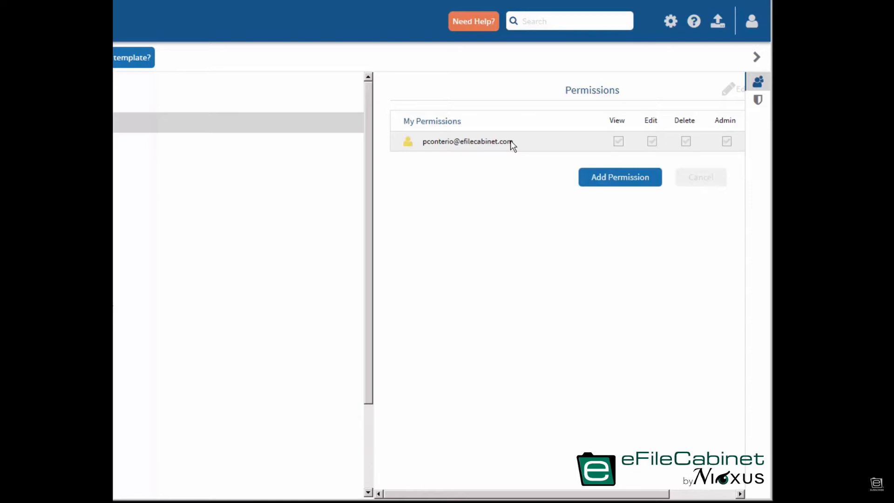
{"action": "mouse_move", "coordinate": [581, 147]}
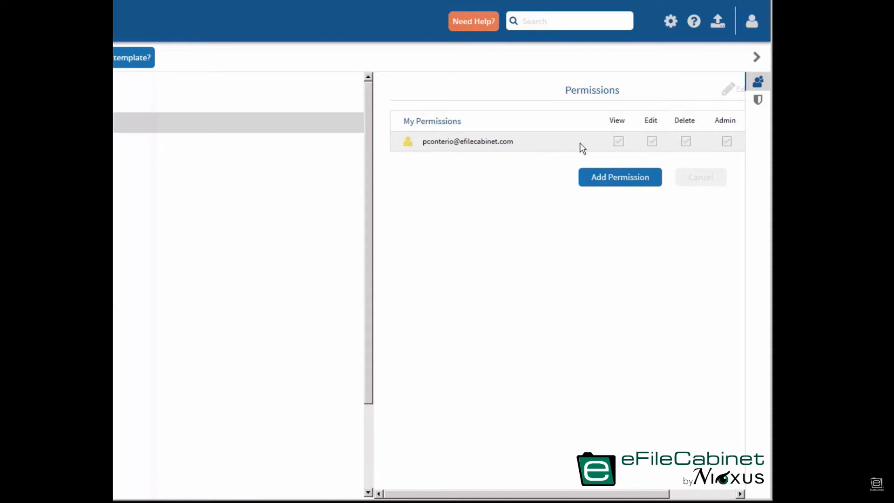
{"action": "mouse_move", "coordinate": [665, 189]}
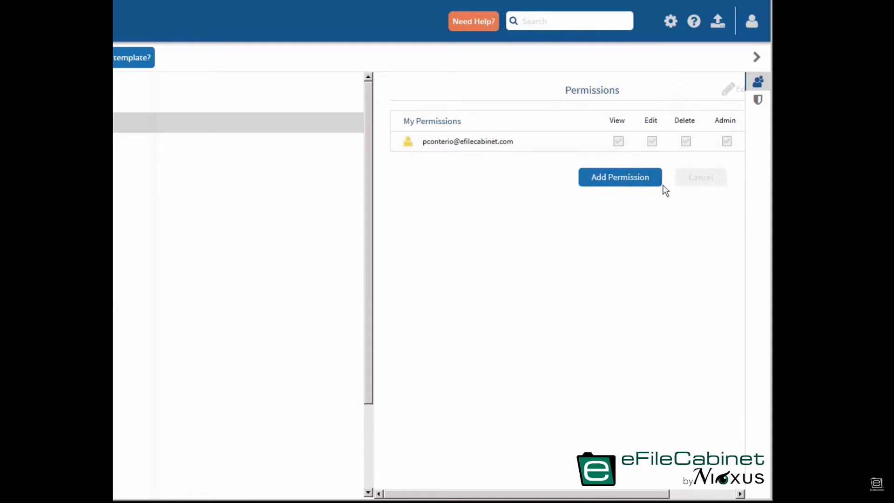
{"action": "left_click", "coordinate": [619, 177]}
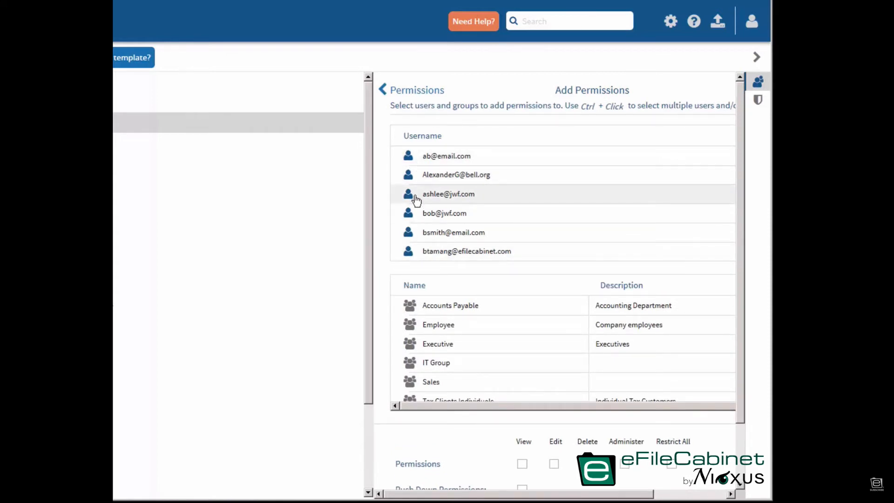
{"action": "left_click", "coordinate": [448, 194]}
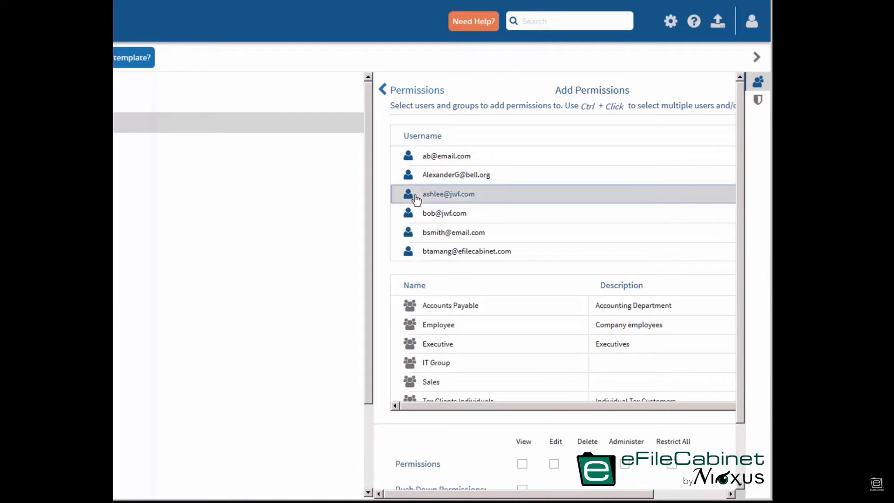
{"action": "scroll", "scroll_direction": "down", "scroll_amount": 3}
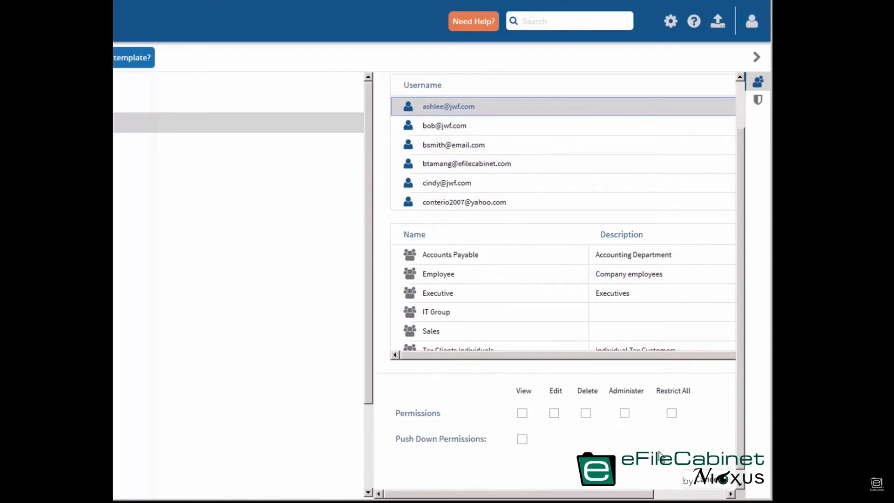
{"action": "mouse_move", "coordinate": [620, 415]}
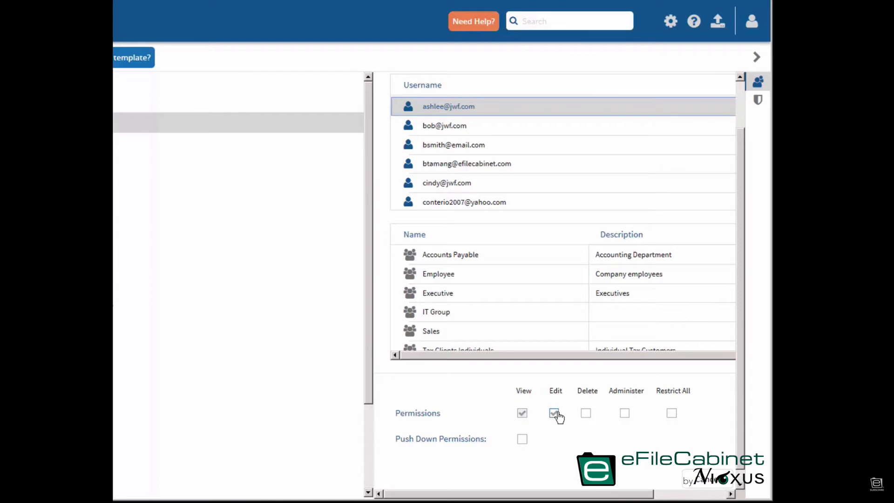
{"action": "left_click", "coordinate": [554, 413]}
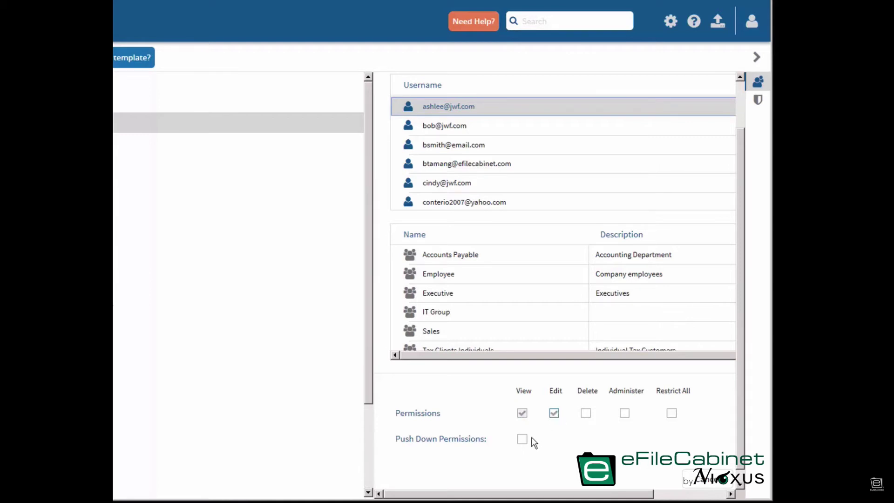
{"action": "left_click", "coordinate": [521, 439]}
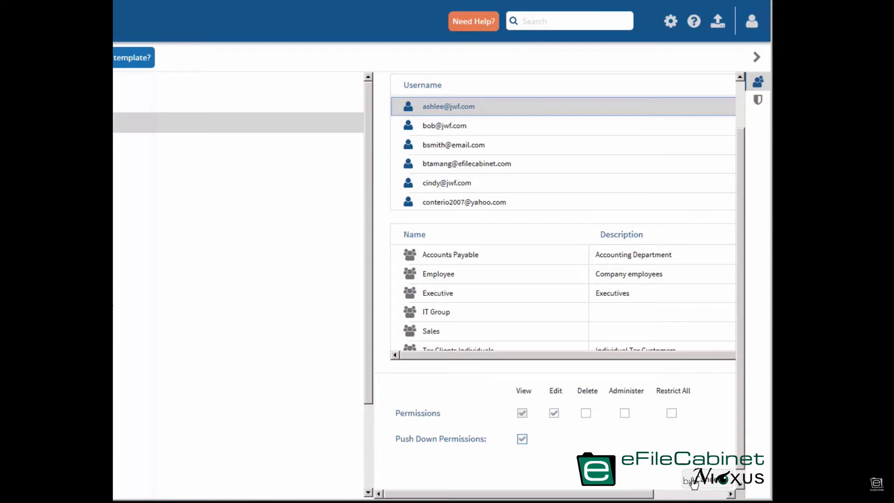
{"action": "scroll", "scroll_direction": "down", "scroll_amount": 3}
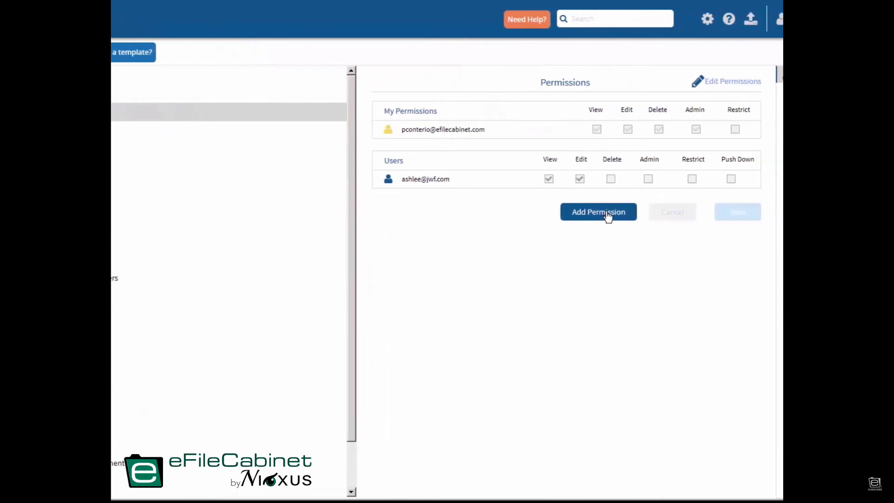
Step: Grant the Accounts Payable group View, Edit and Delete on Folder 1, pushed down, and save
{"action": "left_click", "coordinate": [598, 212]}
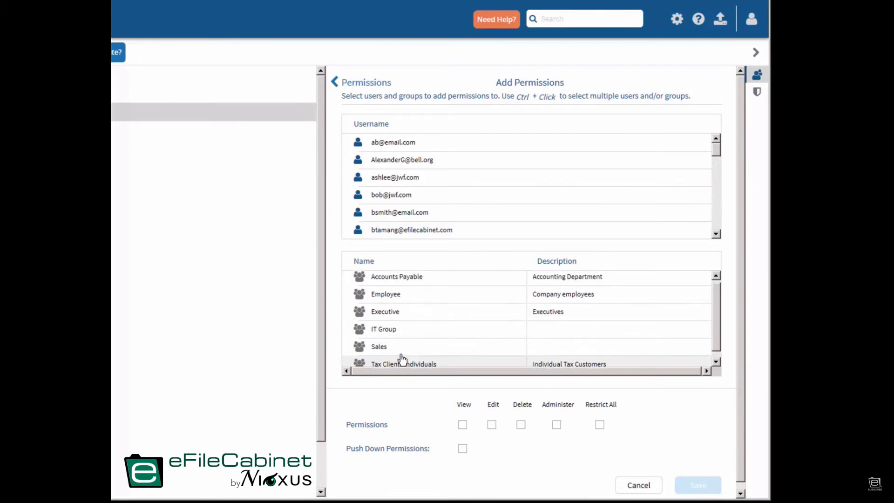
{"action": "left_click", "coordinate": [397, 277]}
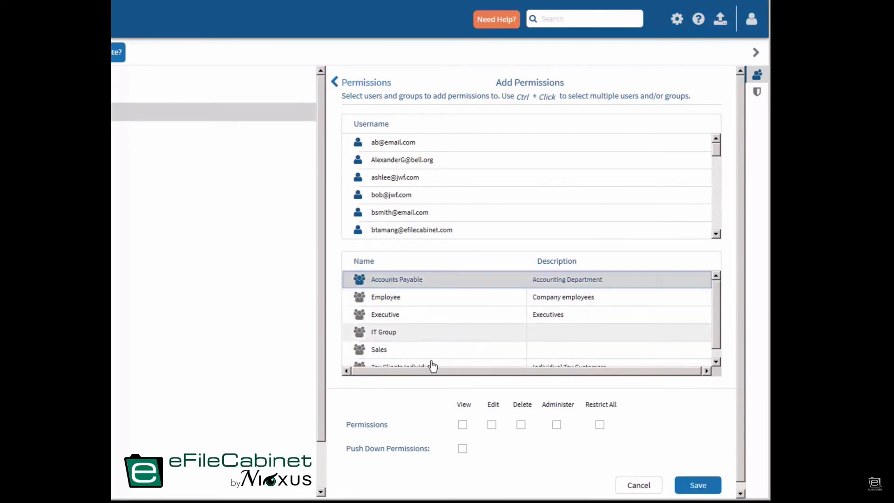
{"action": "left_click", "coordinate": [462, 425]}
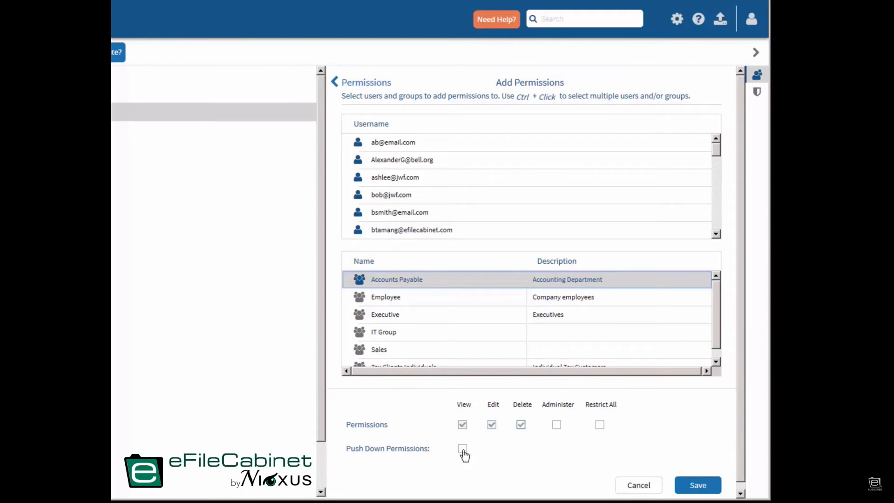
{"action": "left_click", "coordinate": [697, 484]}
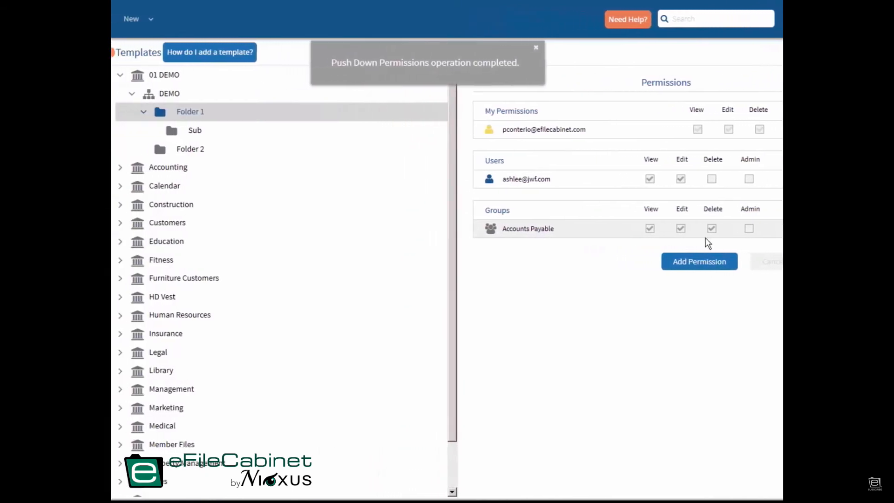
{"action": "left_click", "coordinate": [536, 48]}
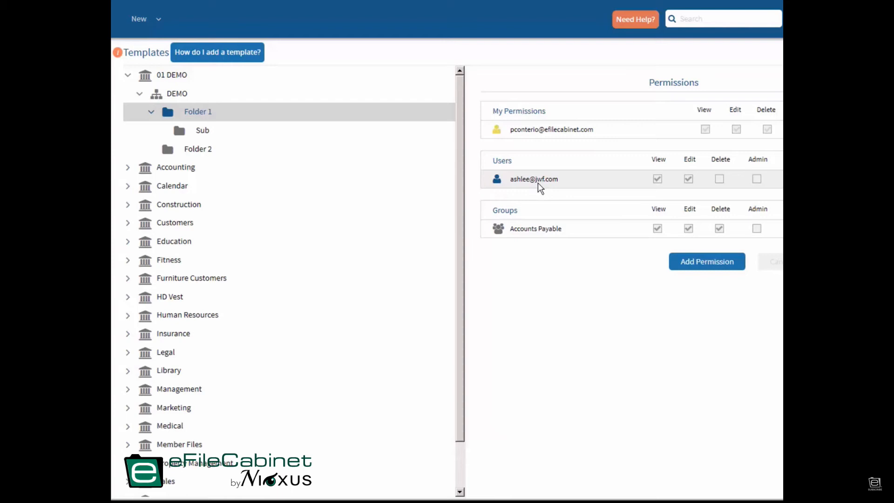
{"action": "mouse_move", "coordinate": [501, 188]}
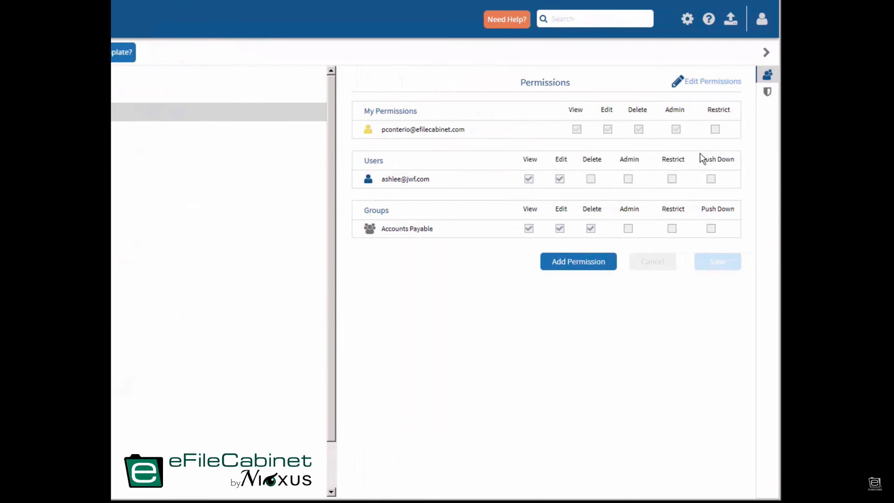
{"action": "mouse_move", "coordinate": [767, 93]}
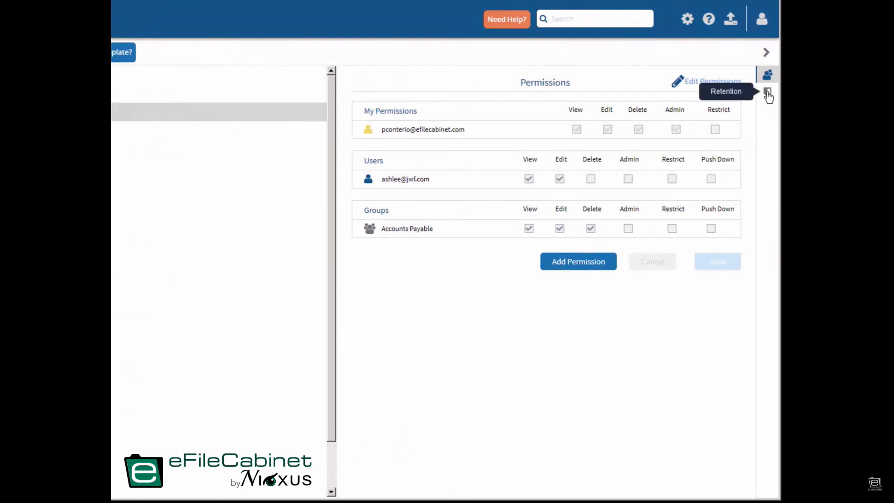
Step: Enable a Specific Retention of 5 years with Purge (Shred) on Folder 2
{"action": "left_click", "coordinate": [769, 91]}
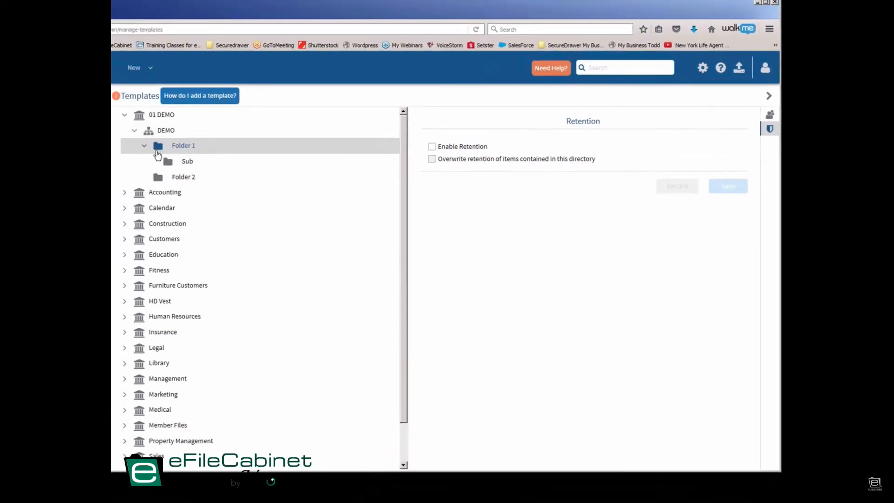
{"action": "left_click", "coordinate": [183, 177]}
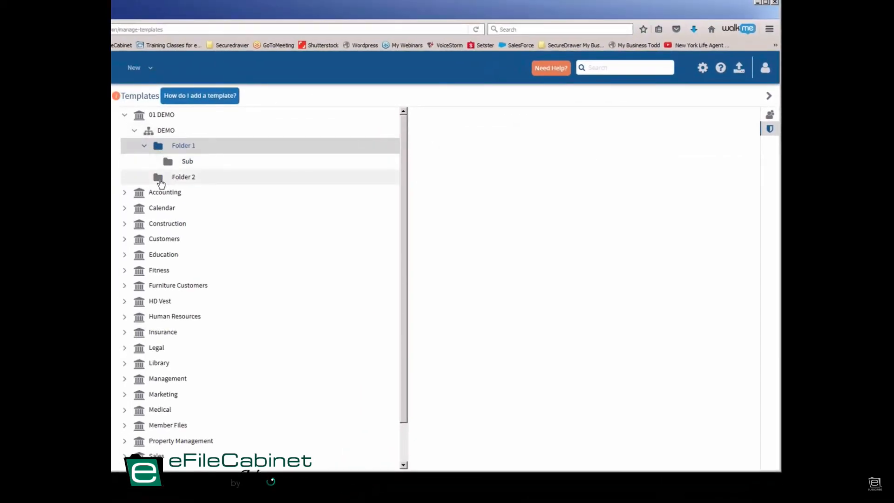
{"action": "left_click", "coordinate": [182, 177]}
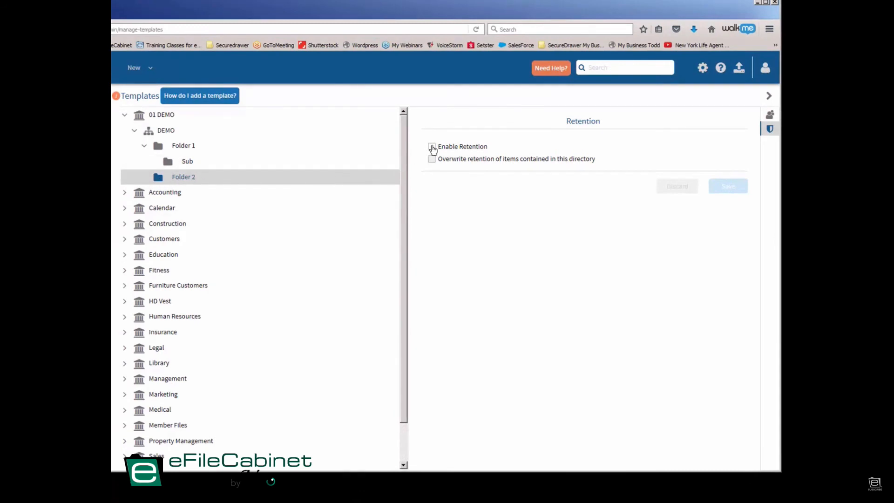
{"action": "left_click", "coordinate": [432, 146]}
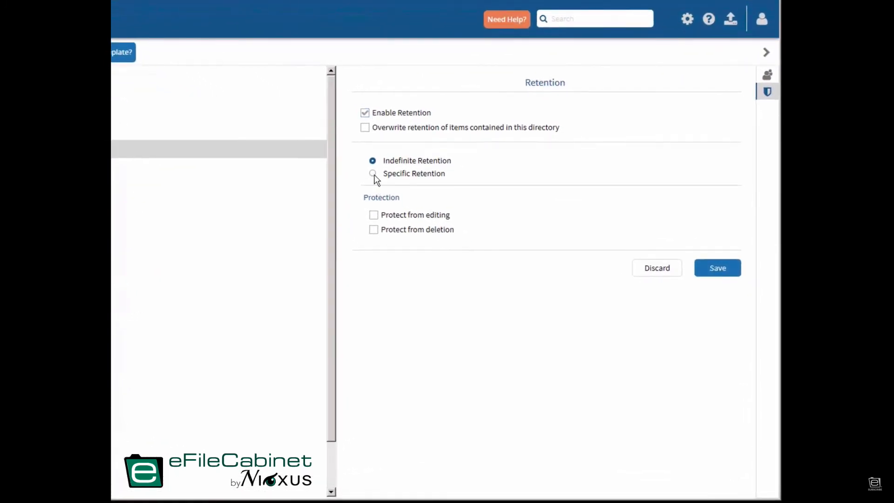
{"action": "left_click", "coordinate": [373, 173]}
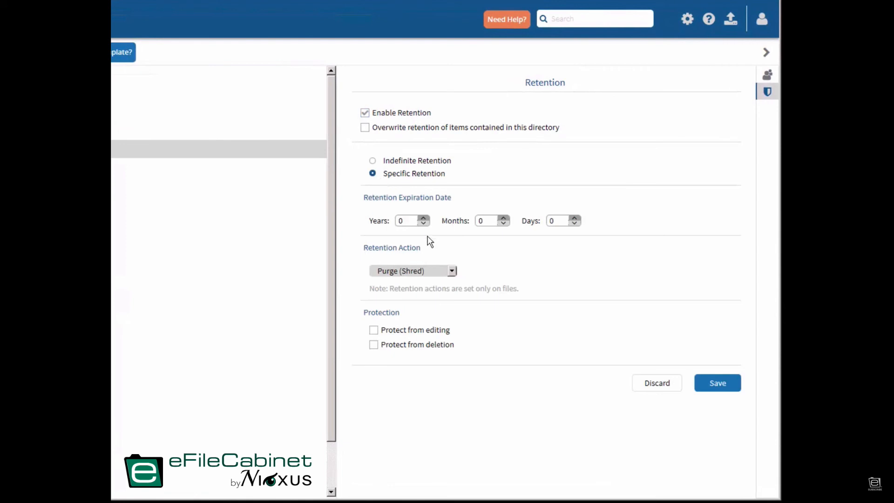
{"action": "left_click", "coordinate": [424, 218]}
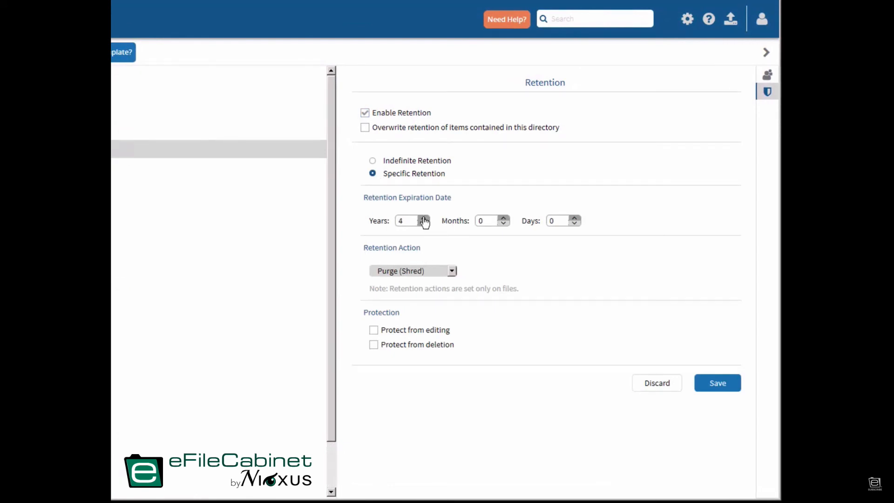
{"action": "left_click", "coordinate": [424, 217]}
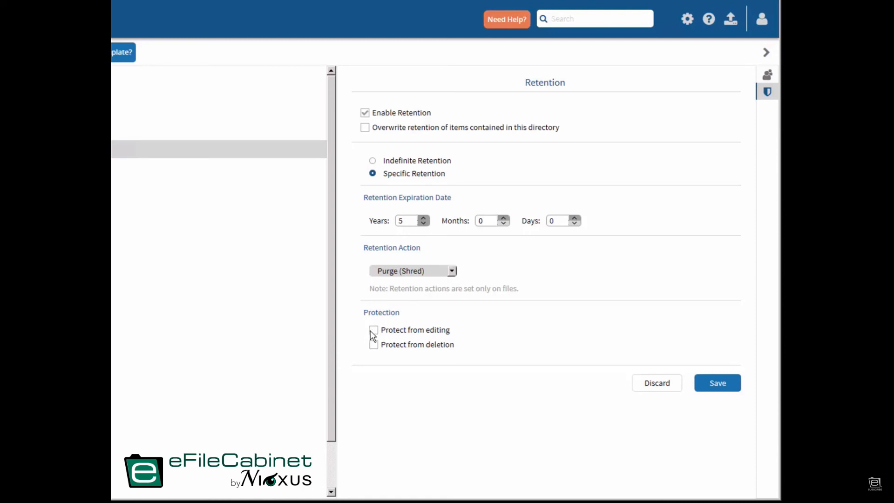
Step: Protect Folder 2's items from editing and deletion and save the retention settings
{"action": "left_click", "coordinate": [373, 329]}
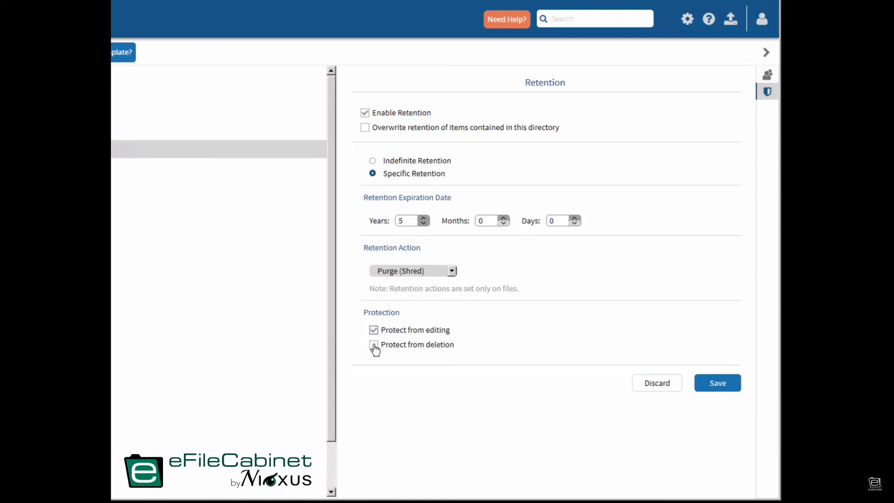
{"action": "left_click", "coordinate": [374, 344]}
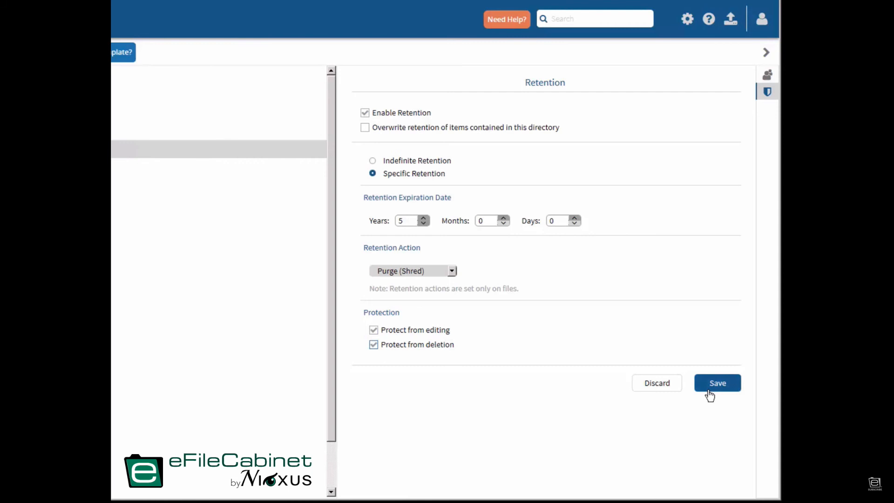
{"action": "left_click", "coordinate": [717, 382]}
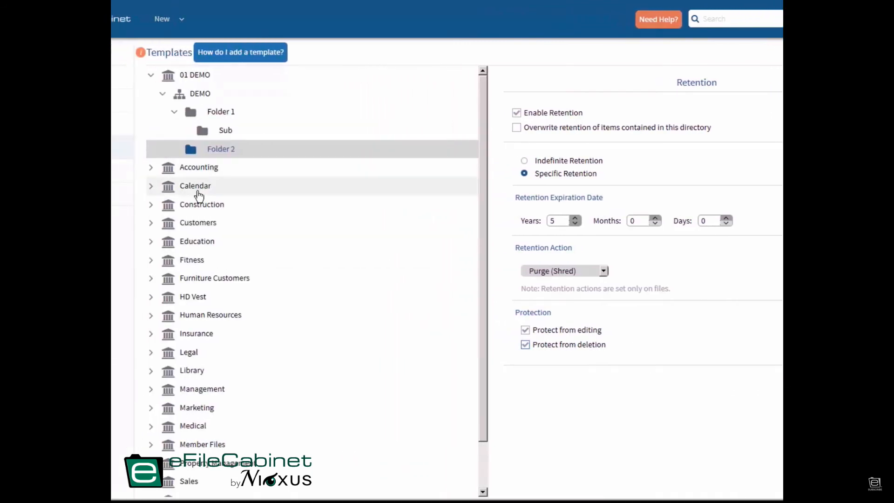
{"action": "mouse_move", "coordinate": [171, 83]}
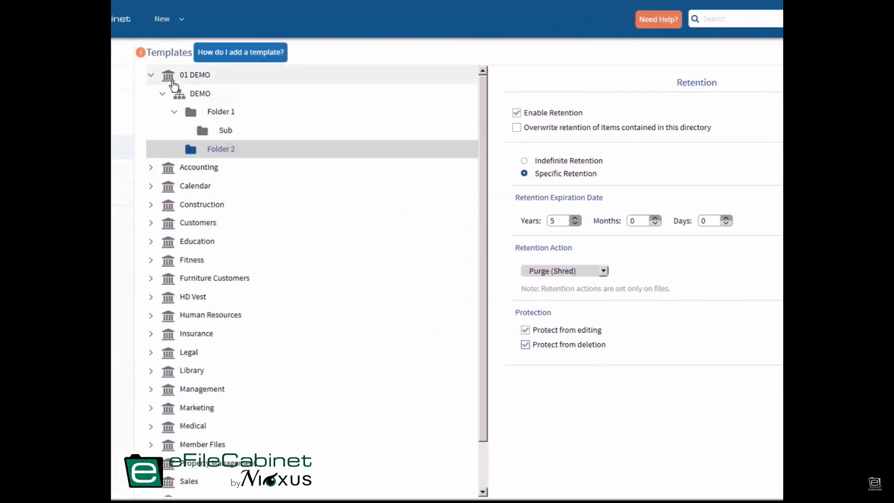
{"action": "mouse_move", "coordinate": [188, 113]}
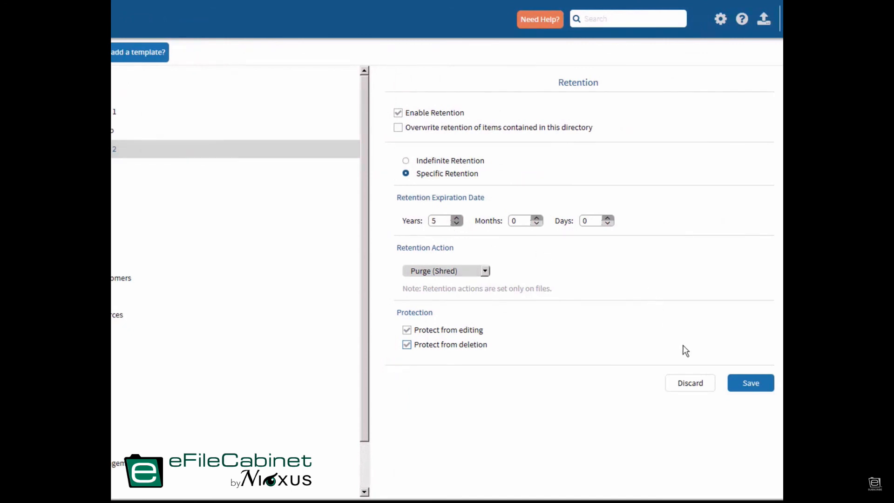
{"action": "left_click", "coordinate": [398, 113]}
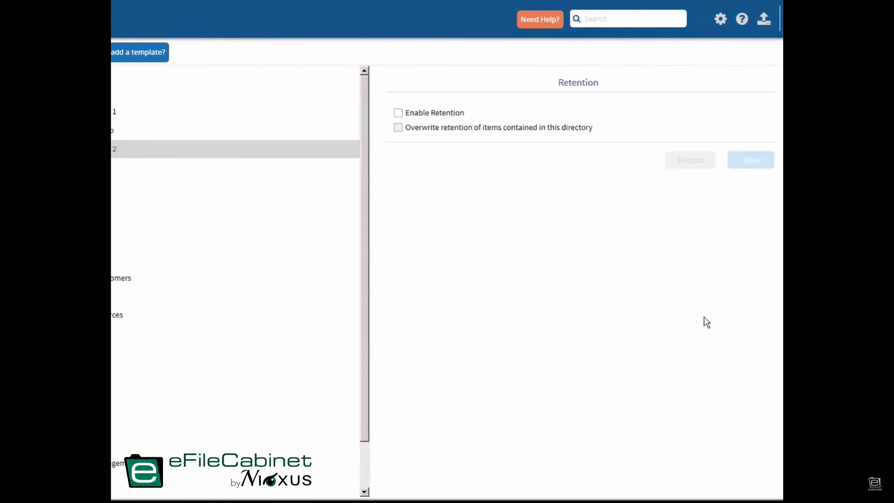
{"action": "mouse_move", "coordinate": [459, 240]}
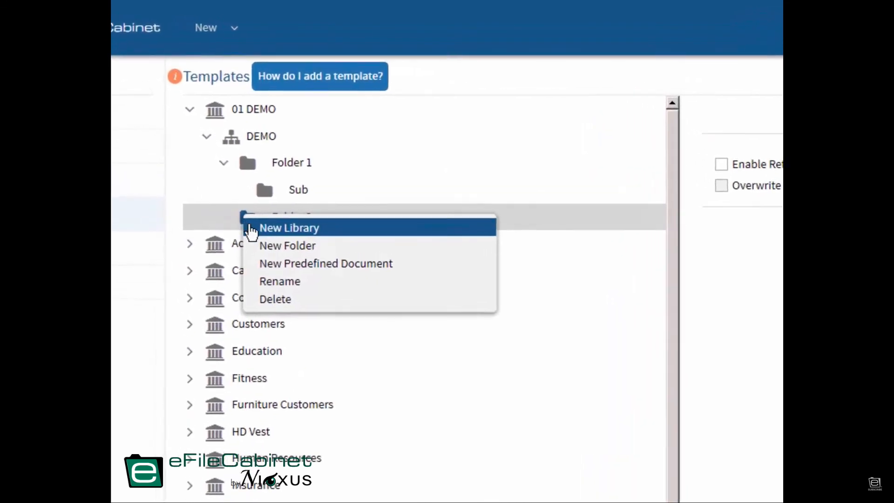
{"action": "mouse_move", "coordinate": [293, 281]}
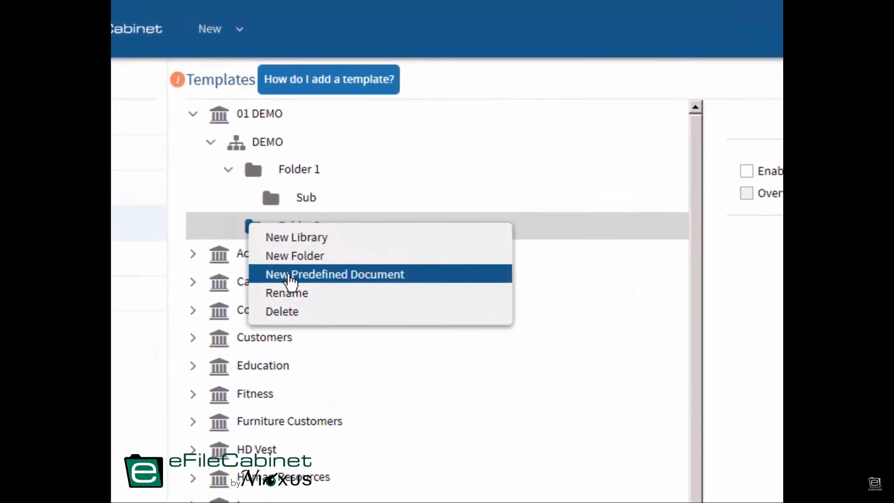
Step: Create a predefined document named W-2 in Folder 2 with a yyyy-Mmmm-dd date in its name
{"action": "left_click", "coordinate": [334, 273]}
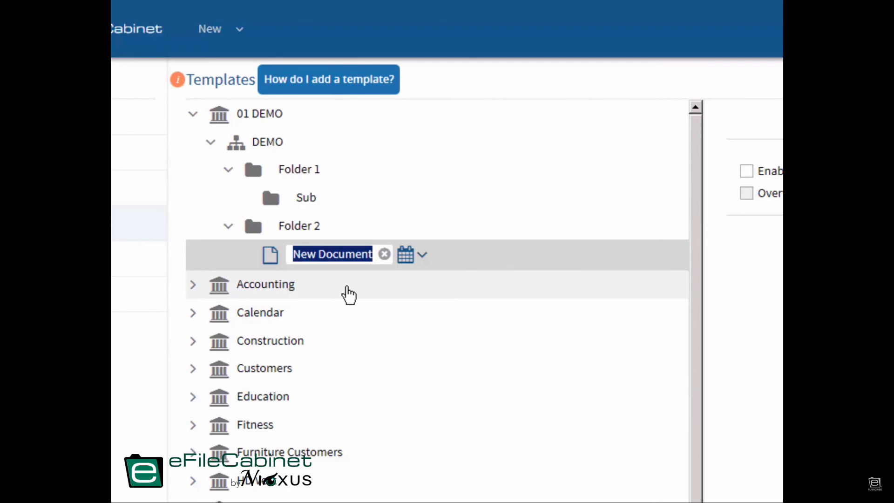
{"action": "type", "text": "W-2"}
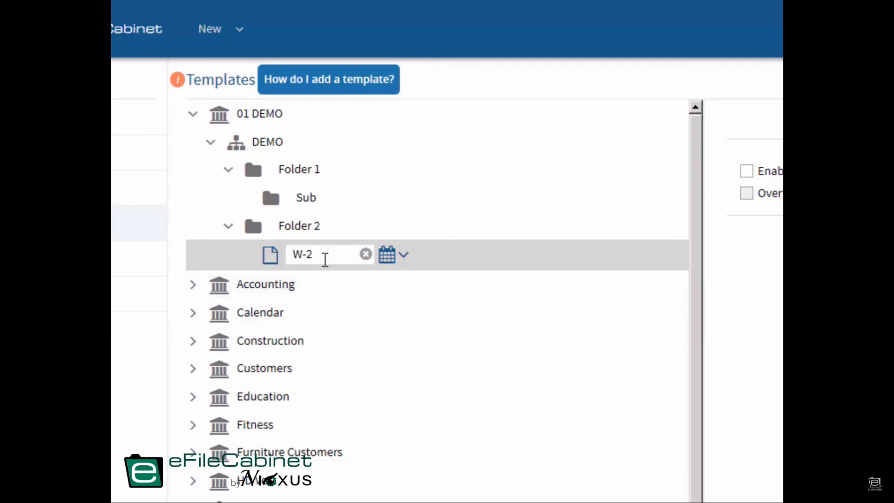
{"action": "mouse_move", "coordinate": [403, 256]}
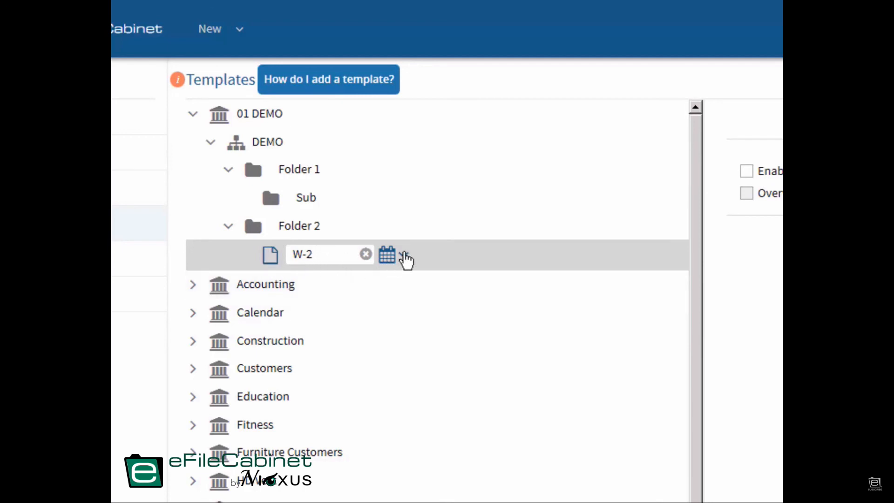
{"action": "left_click", "coordinate": [387, 254]}
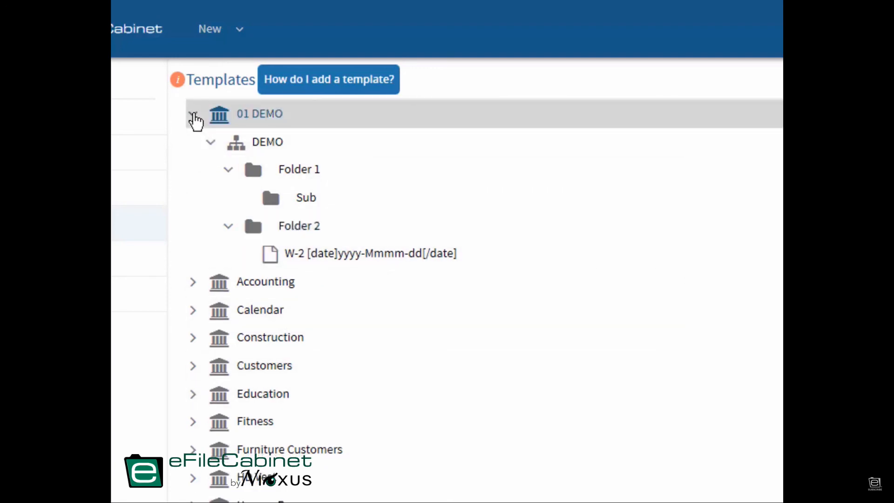
Step: Request deletion of the 01 DEMO library from its context menu, bringing up the confirmation
{"action": "right_click", "coordinate": [226, 120]}
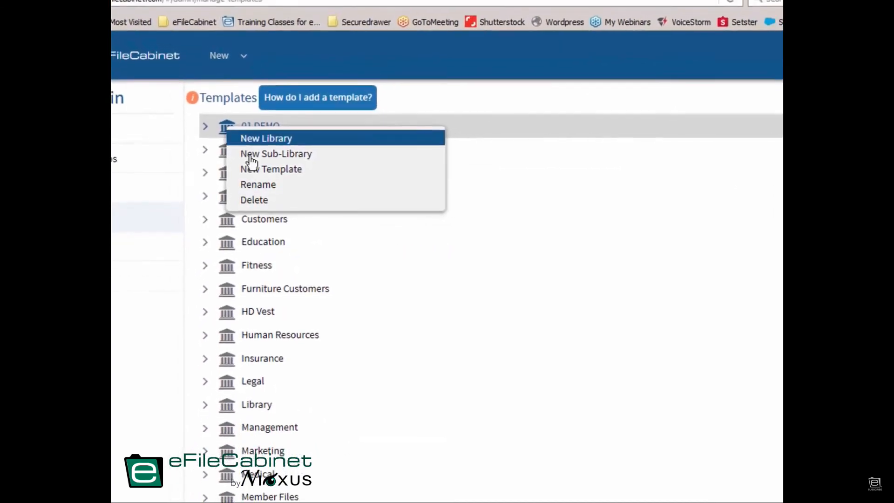
{"action": "left_click", "coordinate": [253, 199]}
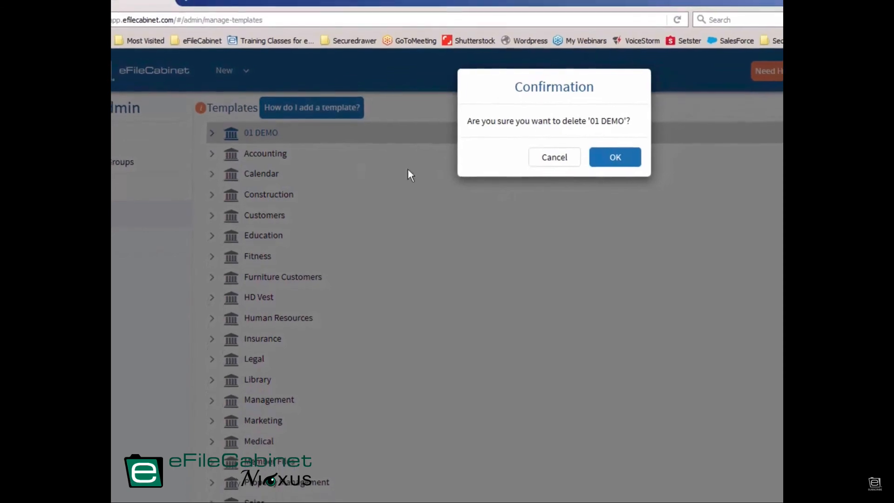